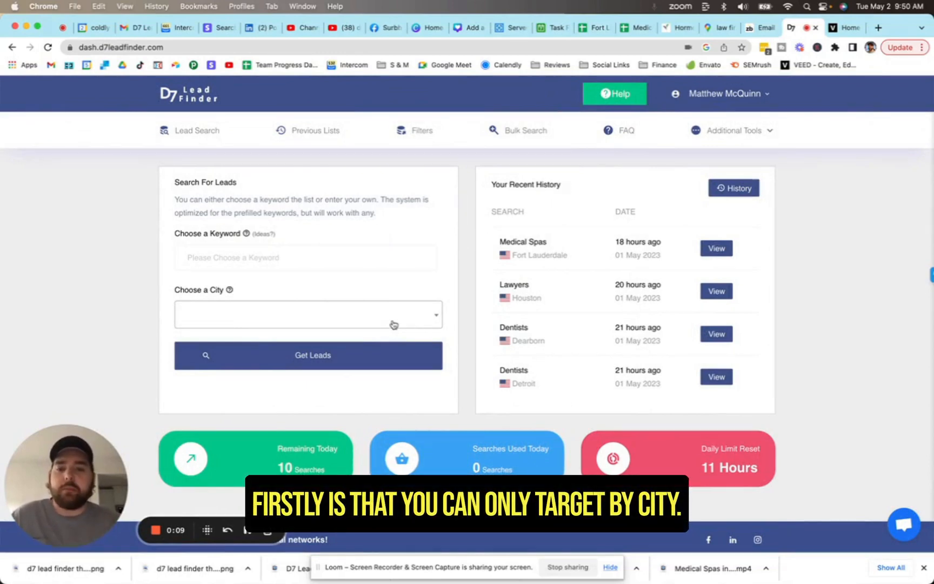
- Show Email Provider on D7 and in exports, then save the lead filter settings
{"action": "left_click", "coordinate": [307, 315]}
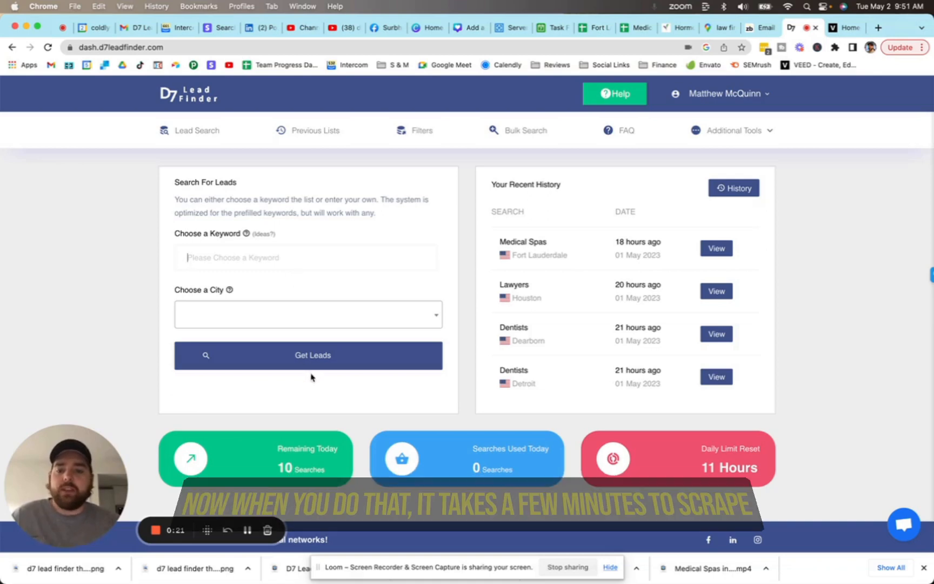
{"action": "left_click", "coordinate": [309, 355]}
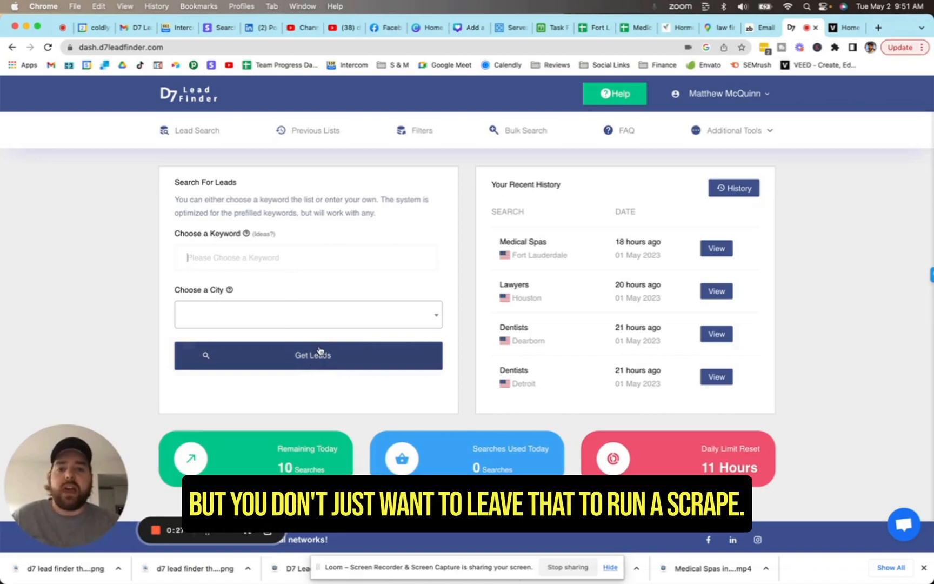
{"action": "left_click", "coordinate": [422, 130]}
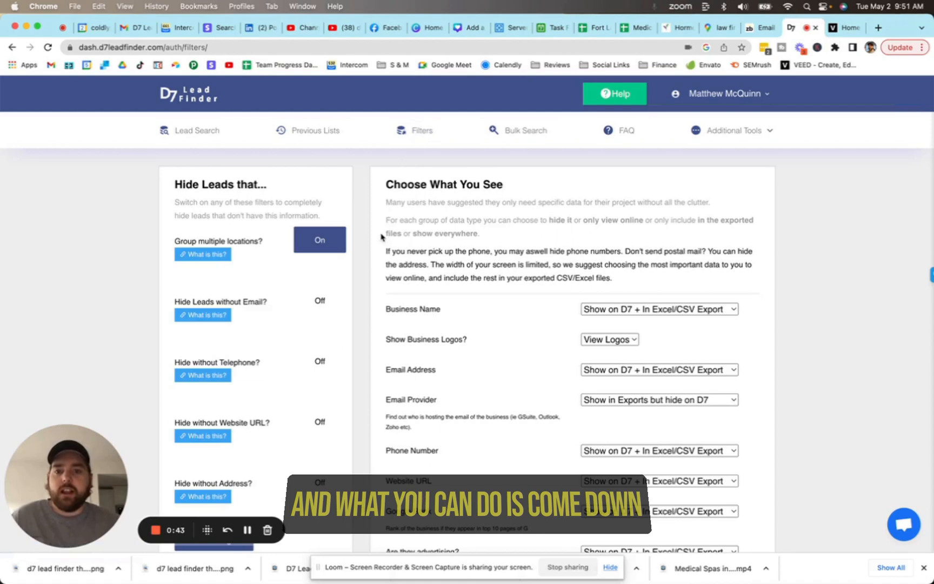
{"action": "scroll", "scroll_direction": "down", "scroll_amount": 3}
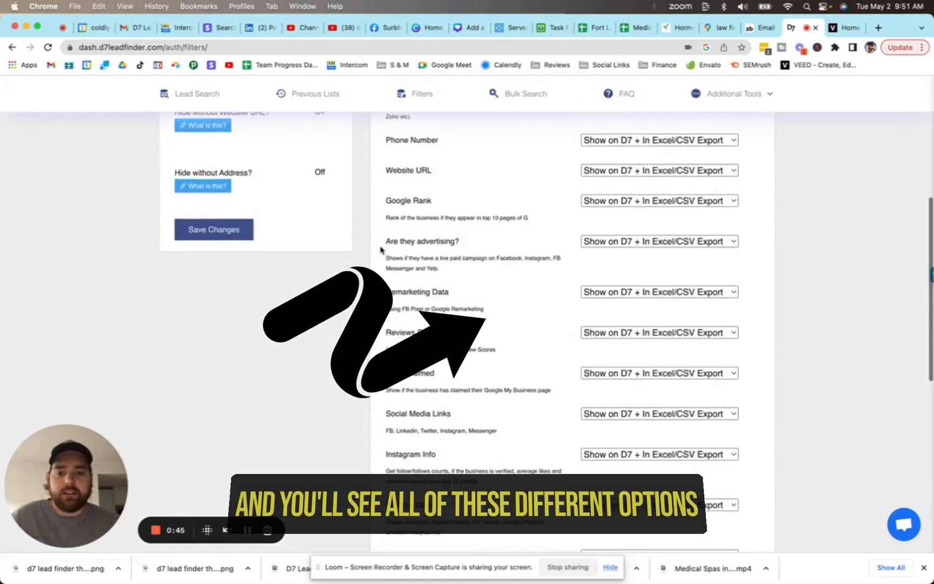
{"action": "scroll", "scroll_direction": "down", "scroll_amount": 3}
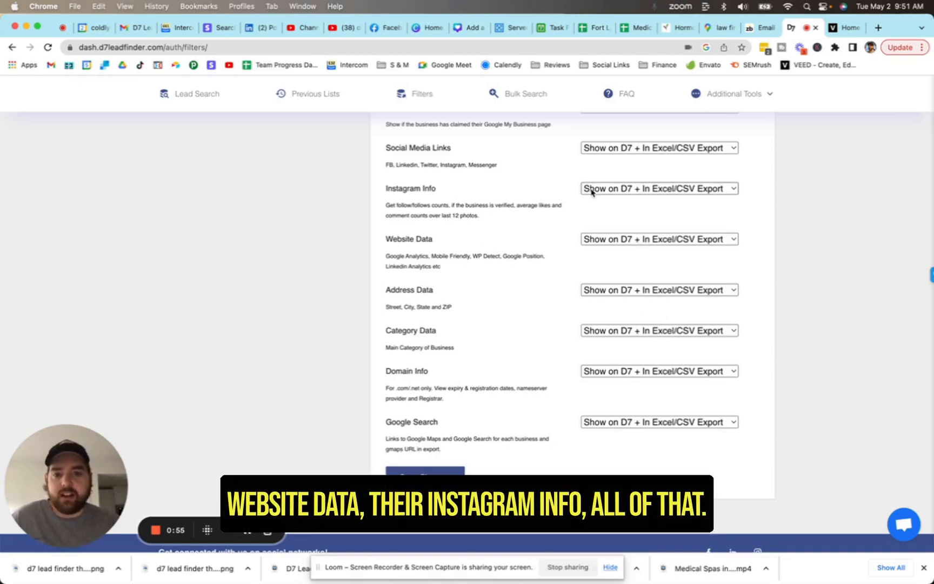
{"action": "scroll", "scroll_direction": "down", "scroll_amount": 3}
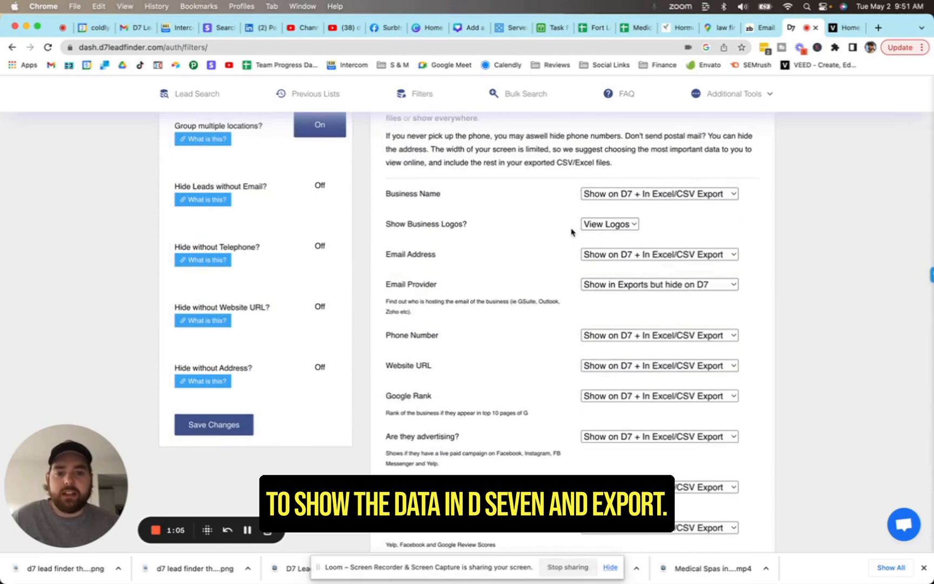
{"action": "left_click", "coordinate": [658, 284]}
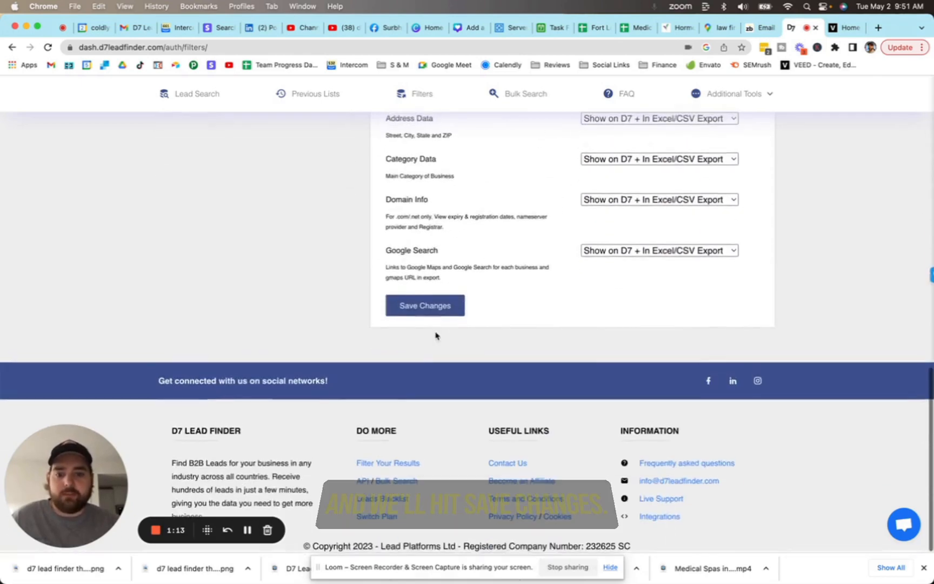
{"action": "left_click", "coordinate": [424, 305]}
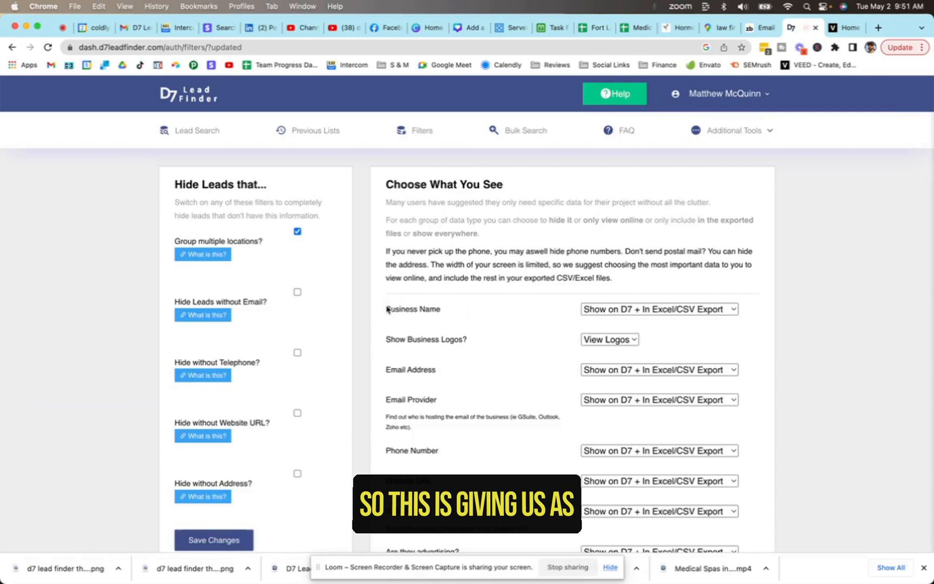
- Turn on Hide Leads without Email and Hide without Website URL, then save
{"action": "left_click", "coordinate": [214, 540]}
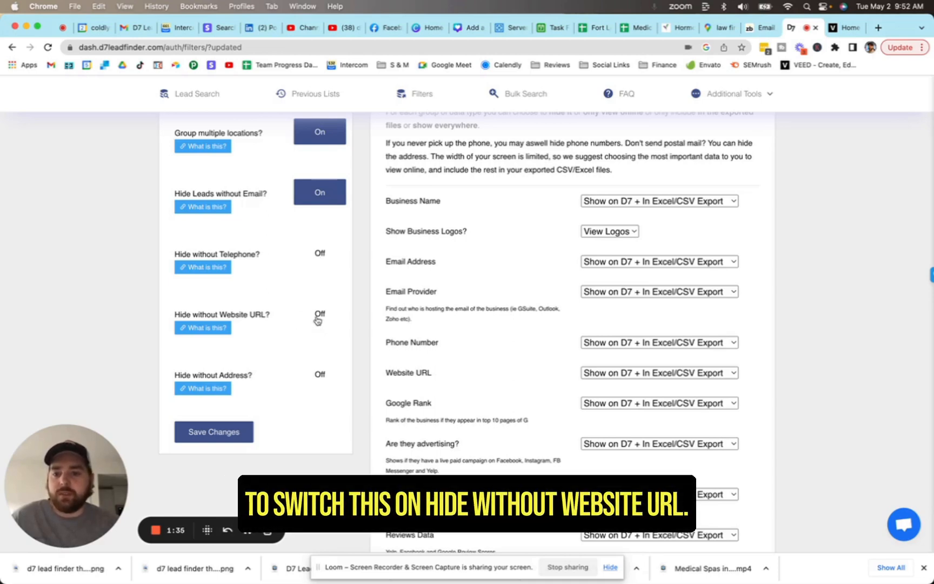
{"action": "left_click", "coordinate": [319, 315]}
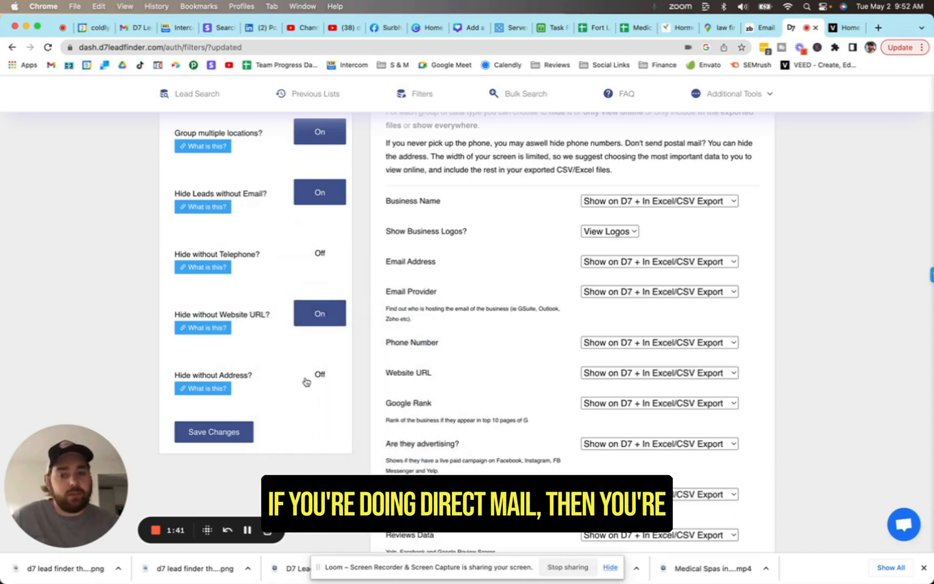
{"action": "left_click", "coordinate": [212, 432]}
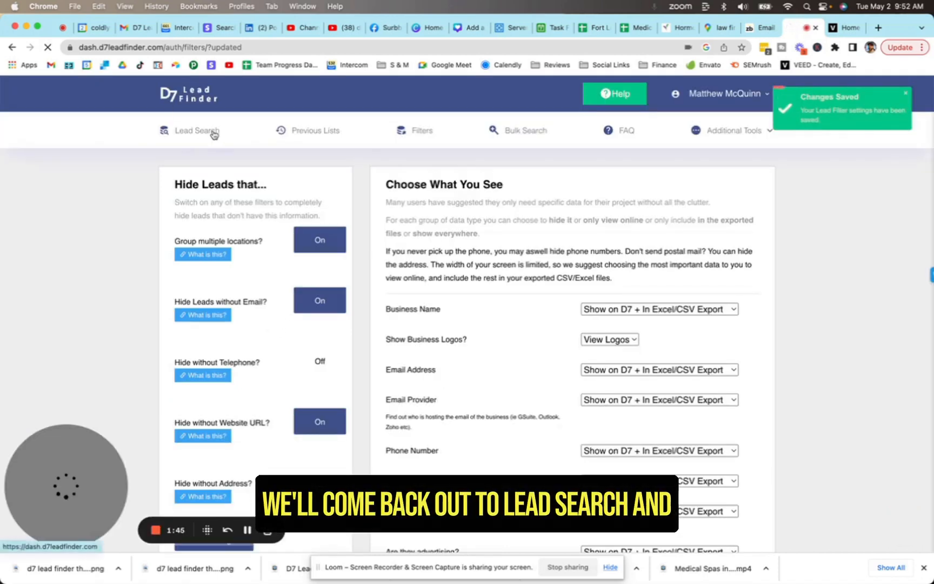
- Open Previous Lists from Lead Search to view past Medical Spas, Lawyers and Dentists searches
{"action": "left_click", "coordinate": [197, 130]}
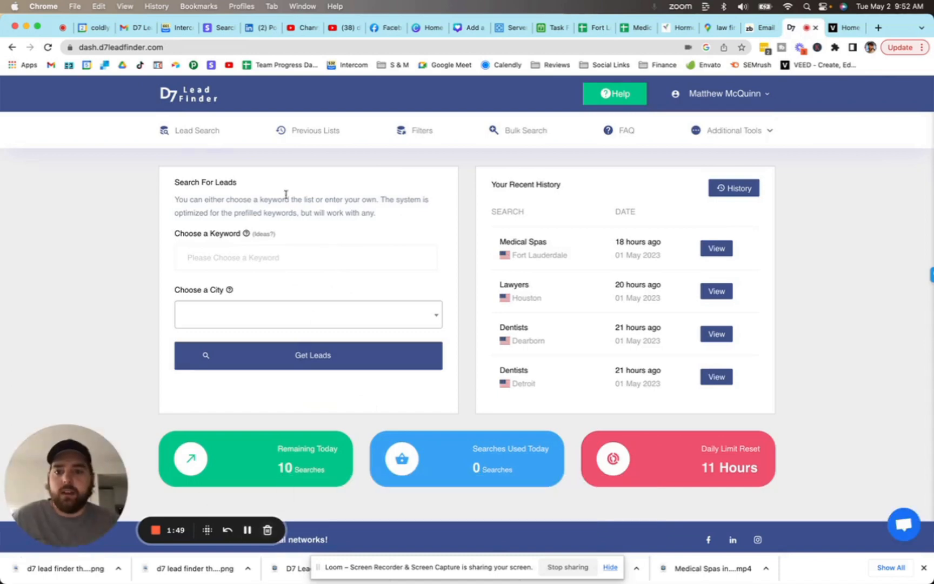
{"action": "mouse_move", "coordinate": [315, 129]}
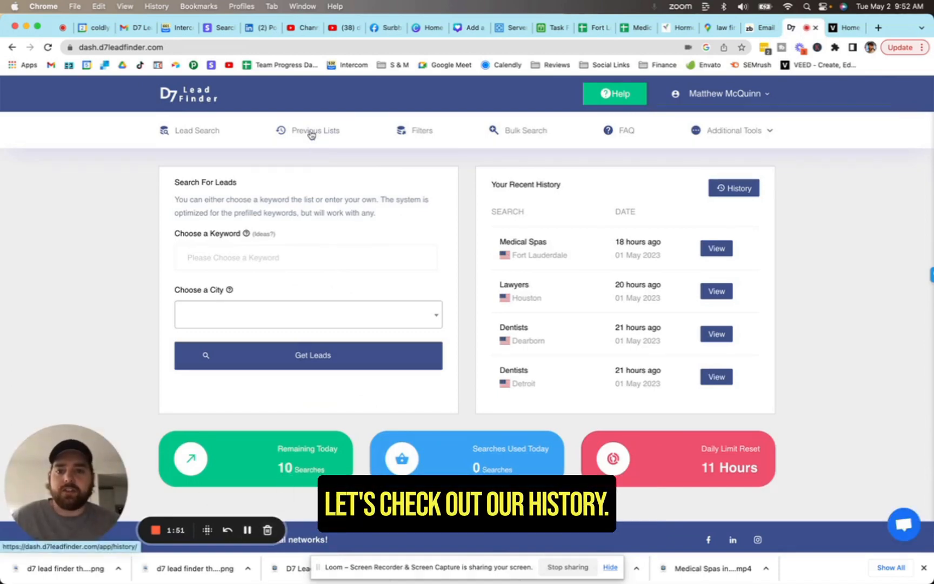
{"action": "left_click", "coordinate": [315, 130]}
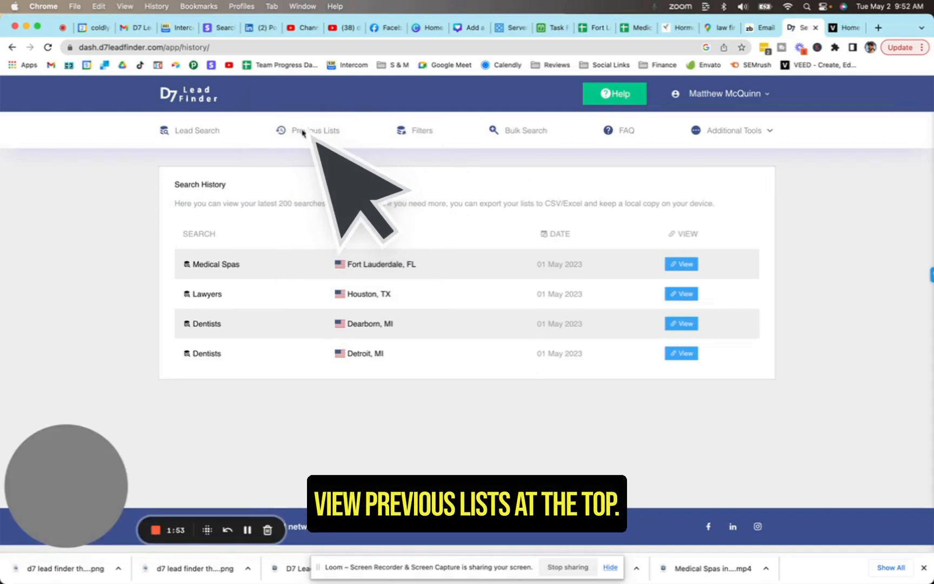
{"action": "mouse_move", "coordinate": [578, 319]}
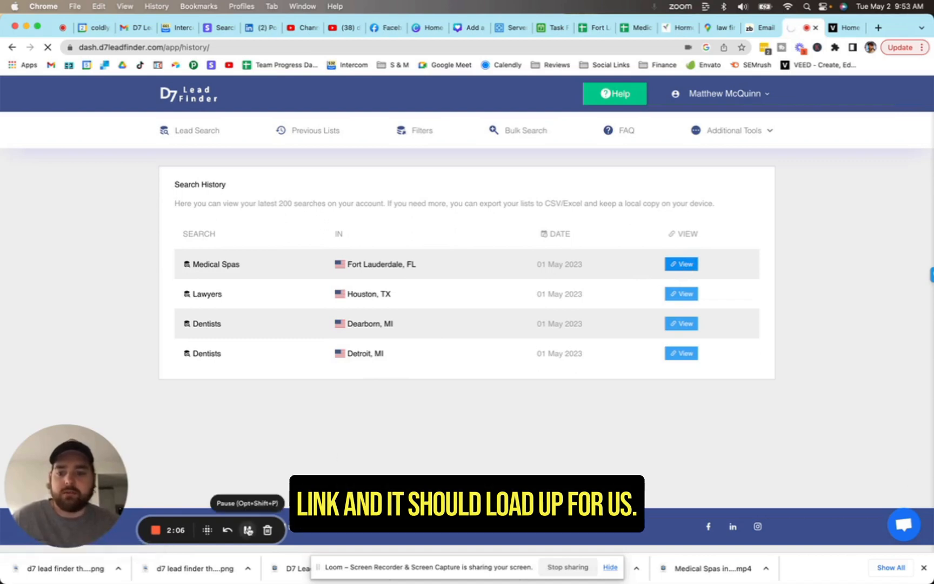
{"action": "left_click", "coordinate": [681, 264]}
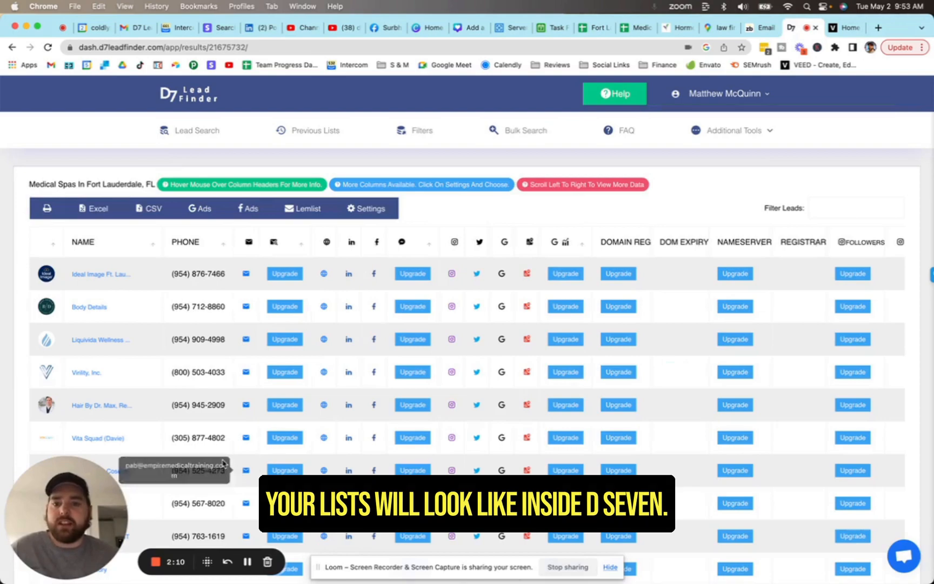
{"action": "scroll", "scroll_direction": "right", "scroll_amount": 3}
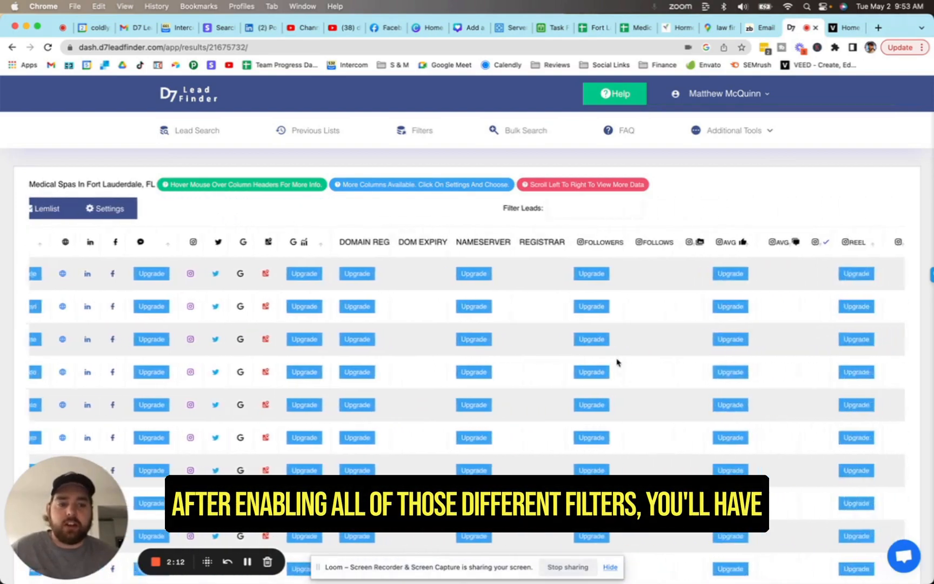
{"action": "scroll", "scroll_direction": "right", "scroll_amount": 3}
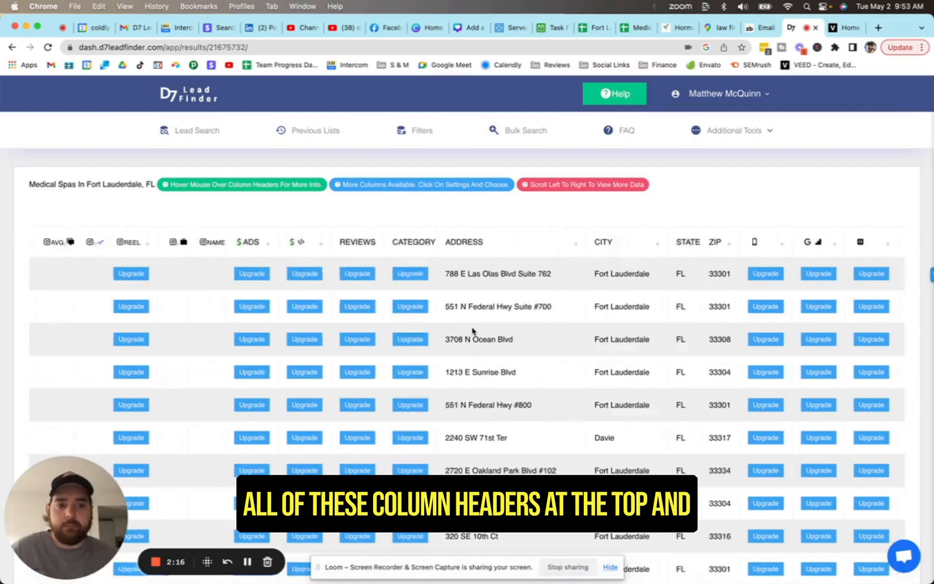
{"action": "scroll", "scroll_direction": "down", "scroll_amount": 3}
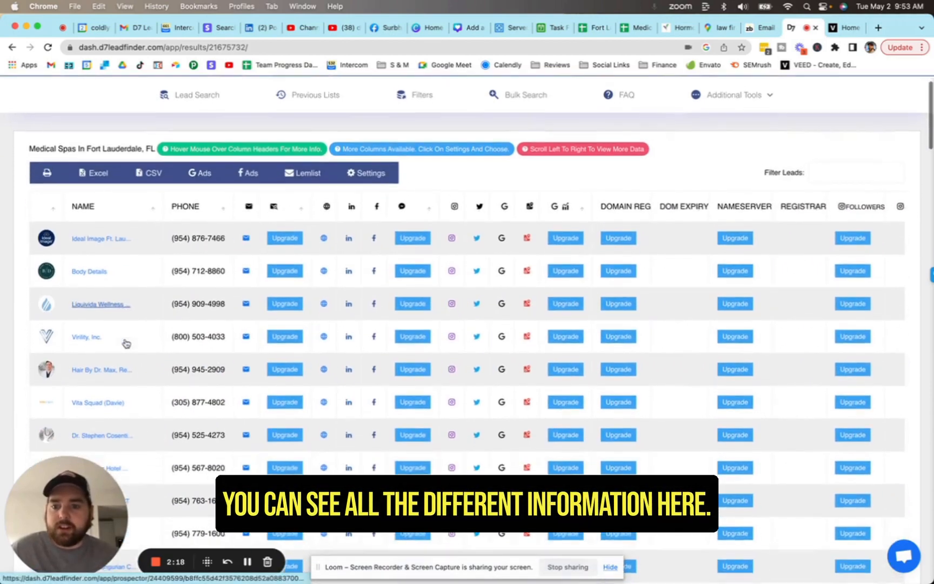
{"action": "mouse_move", "coordinate": [246, 268]}
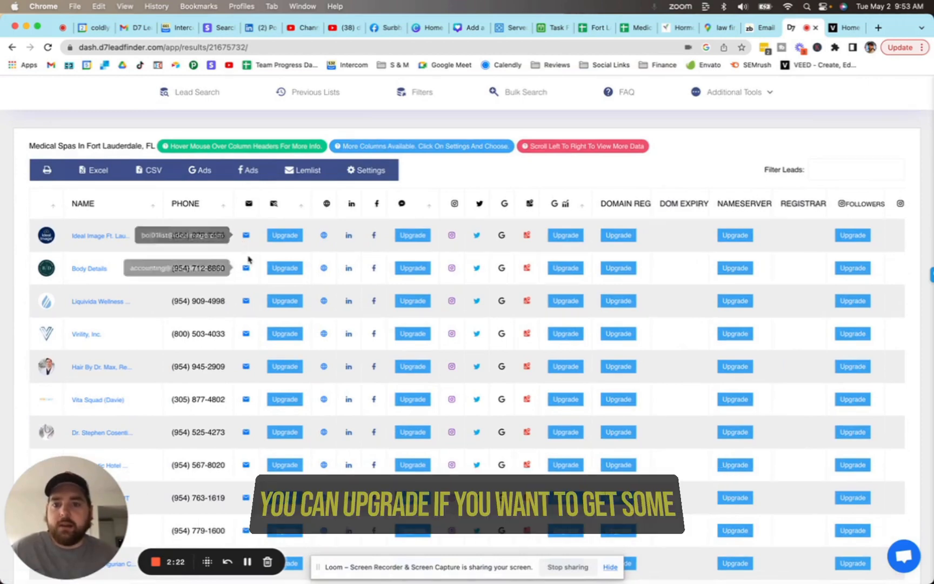
{"action": "mouse_move", "coordinate": [550, 316]}
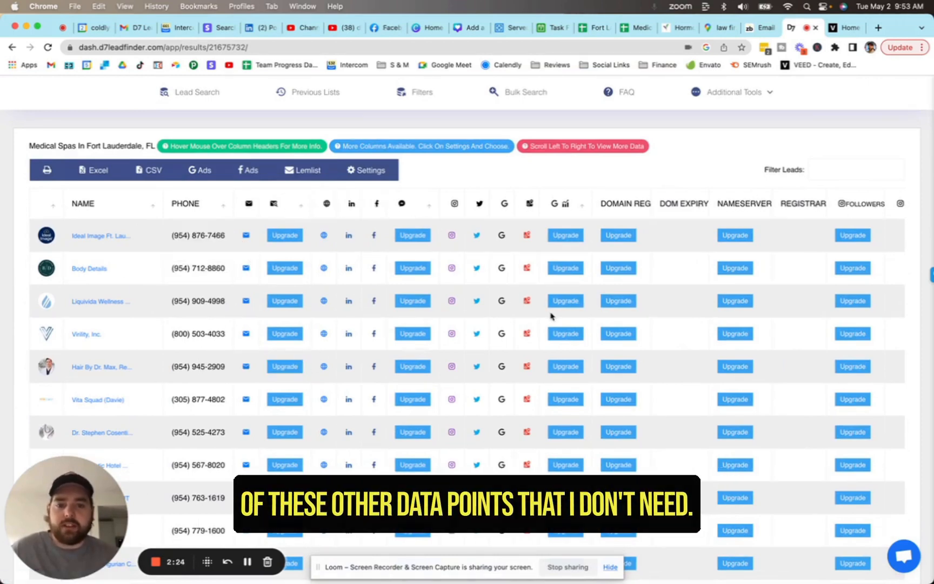
{"action": "scroll", "scroll_direction": "down", "scroll_amount": 3}
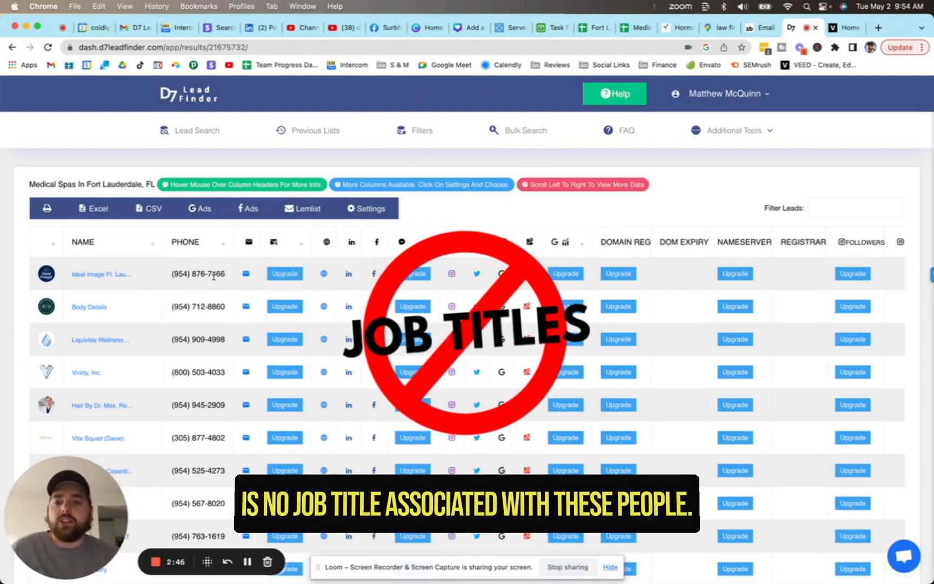
{"action": "scroll", "scroll_direction": "down", "scroll_amount": 3}
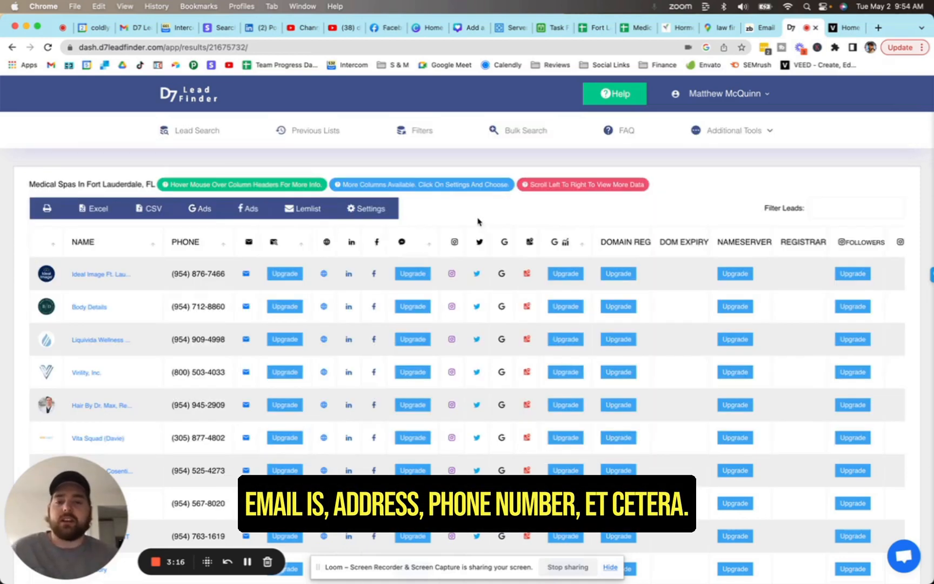
{"action": "mouse_move", "coordinate": [506, 202]}
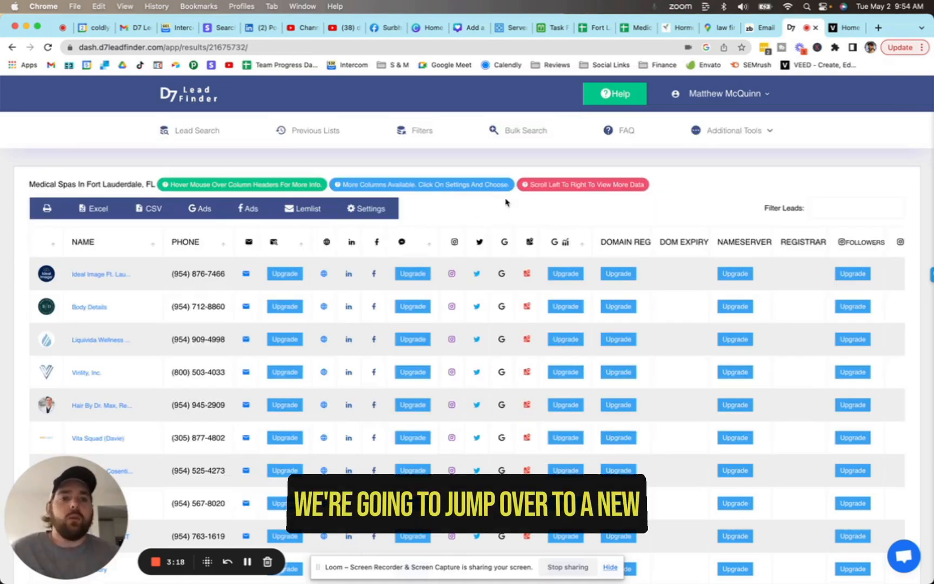
- Switch to Coldlytics and log in to reach the Your Tasks dashboard
{"action": "left_click", "coordinate": [878, 27]}
{"action": "type", "text": "coldlytics.com"}
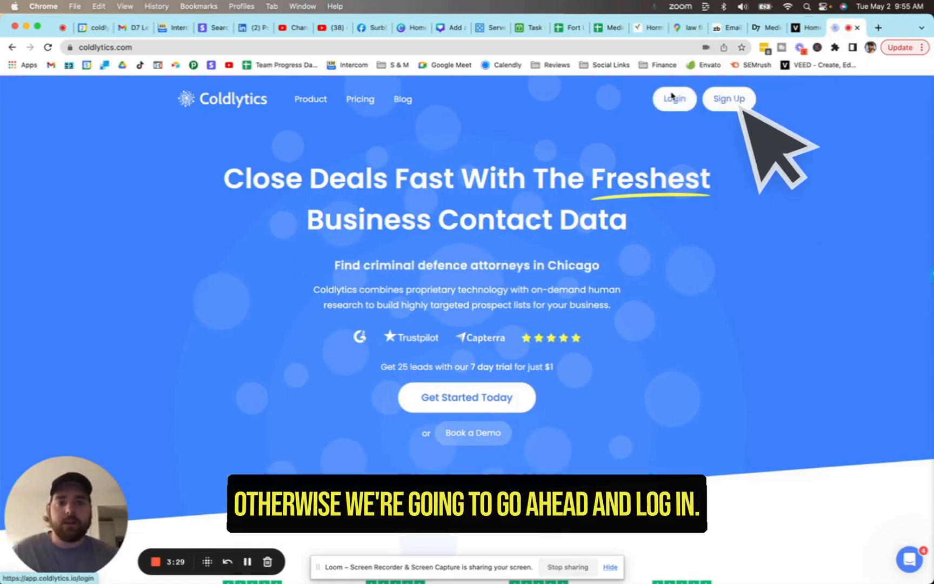
{"action": "left_click", "coordinate": [672, 99]}
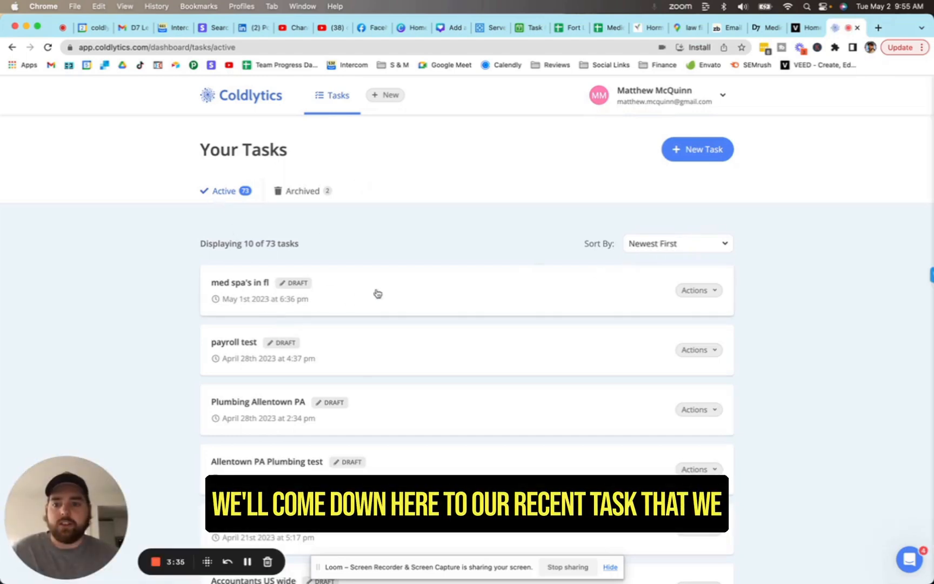
- Open the 'med spa's in fl' draft and edit its Targeting panel
{"action": "left_click", "coordinate": [240, 283]}
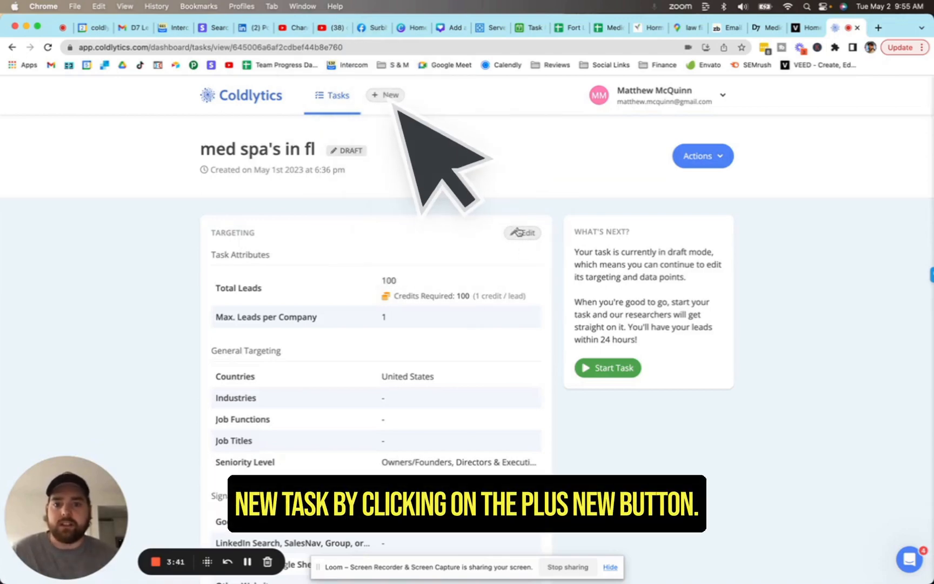
{"action": "left_click", "coordinate": [521, 232]}
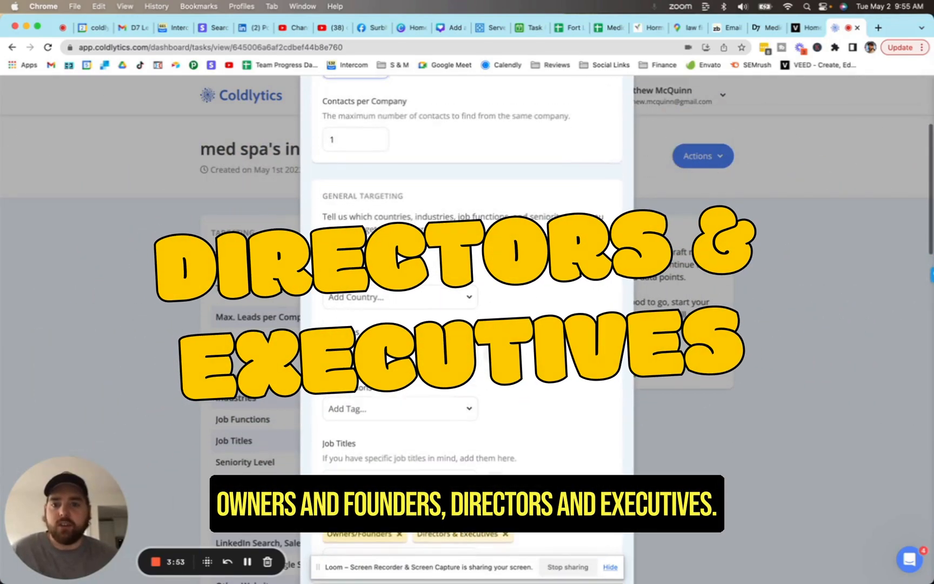
{"action": "scroll", "scroll_direction": "down", "scroll_amount": 3}
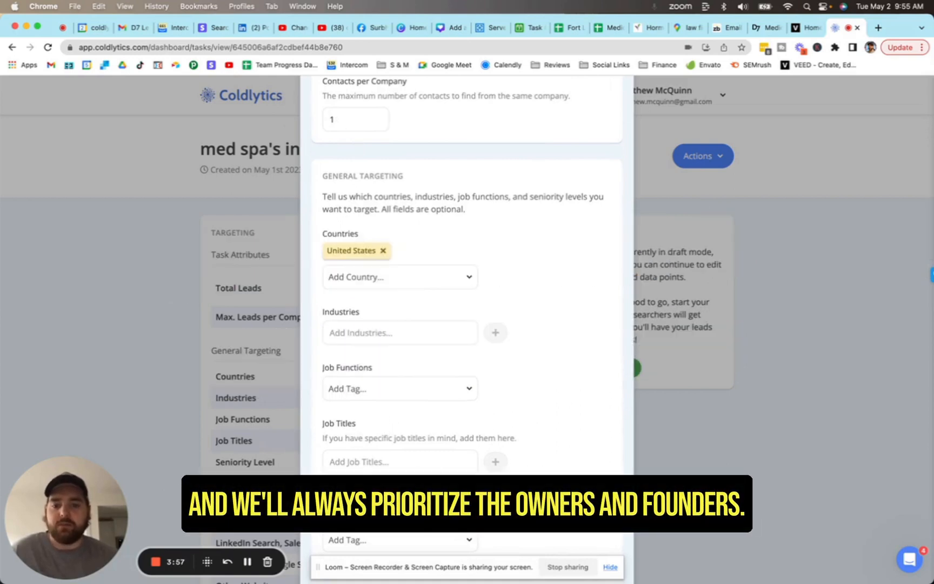
{"action": "scroll", "scroll_direction": "down", "scroll_amount": 3}
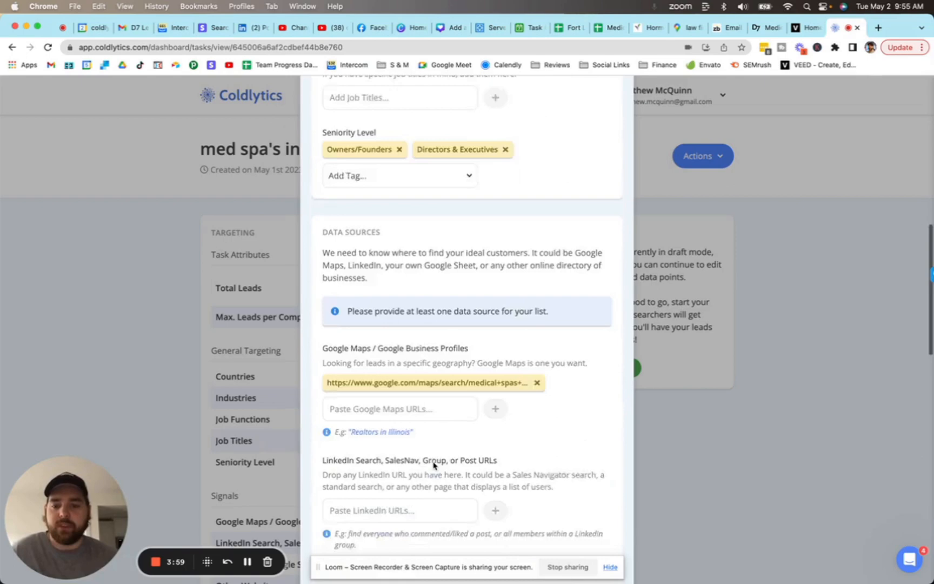
{"action": "scroll", "scroll_direction": "down", "scroll_amount": 3}
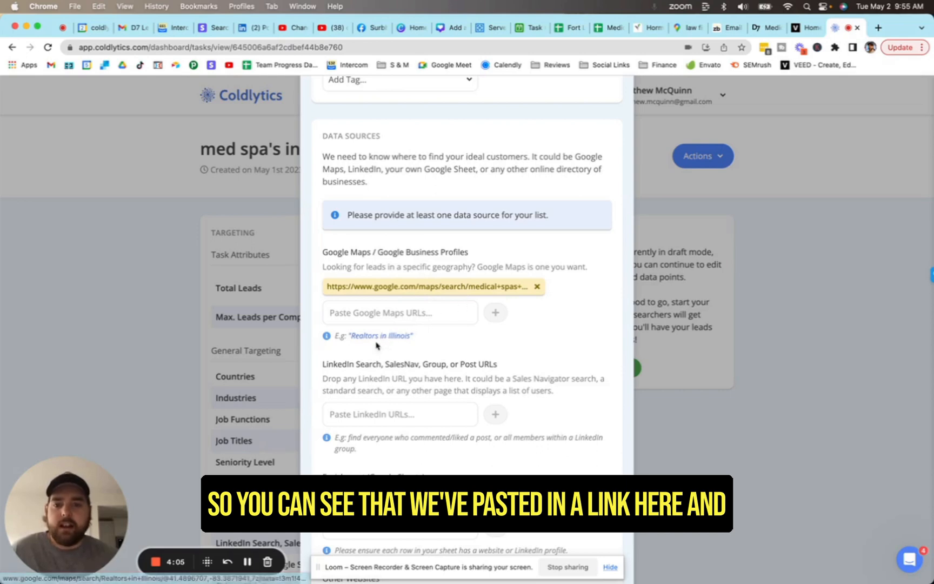
{"action": "mouse_move", "coordinate": [386, 338]}
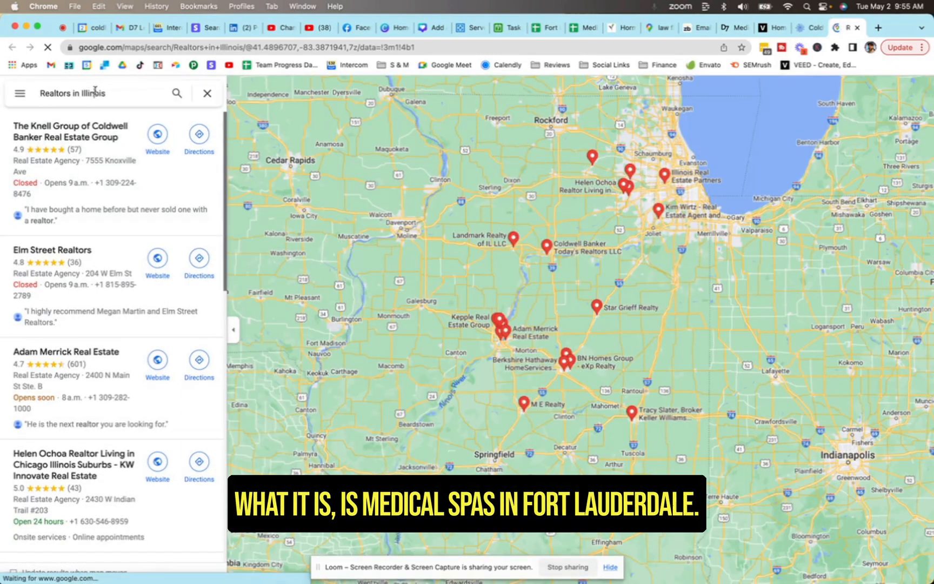
- Search Google Maps for medical spas in Fort Lauderdale and scroll the results
{"action": "type", "text": "medic"}
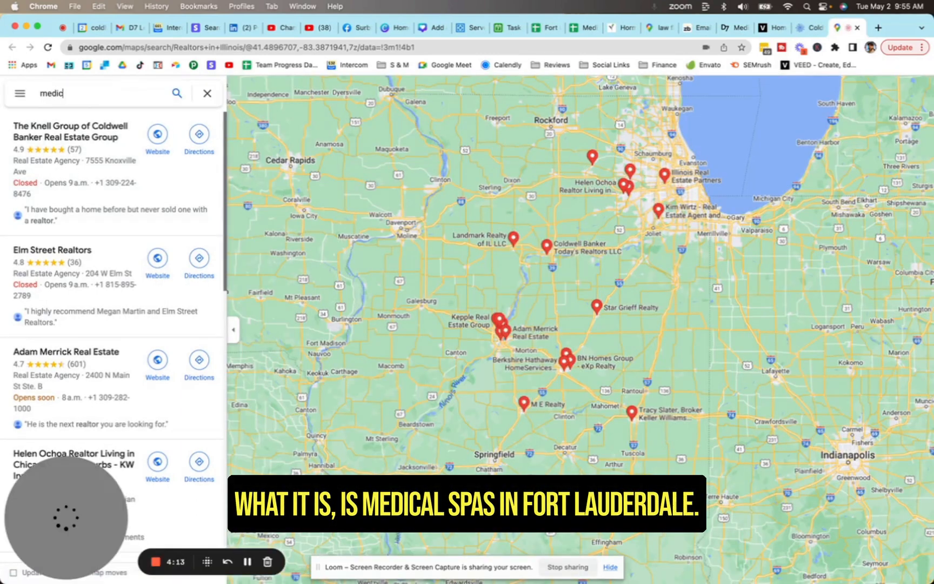
{"action": "type", "text": "medical spas in fort"}
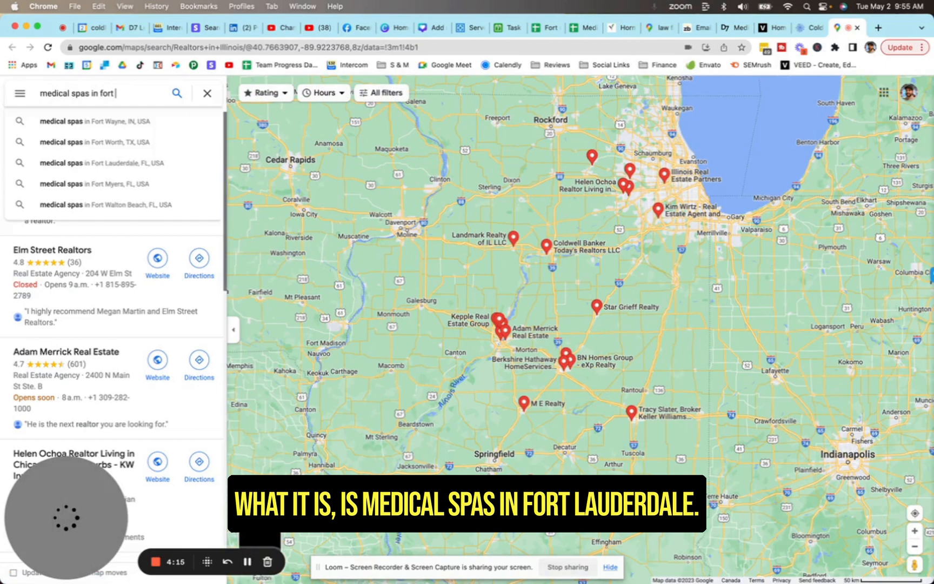
{"action": "type", "text": "lauderx"}
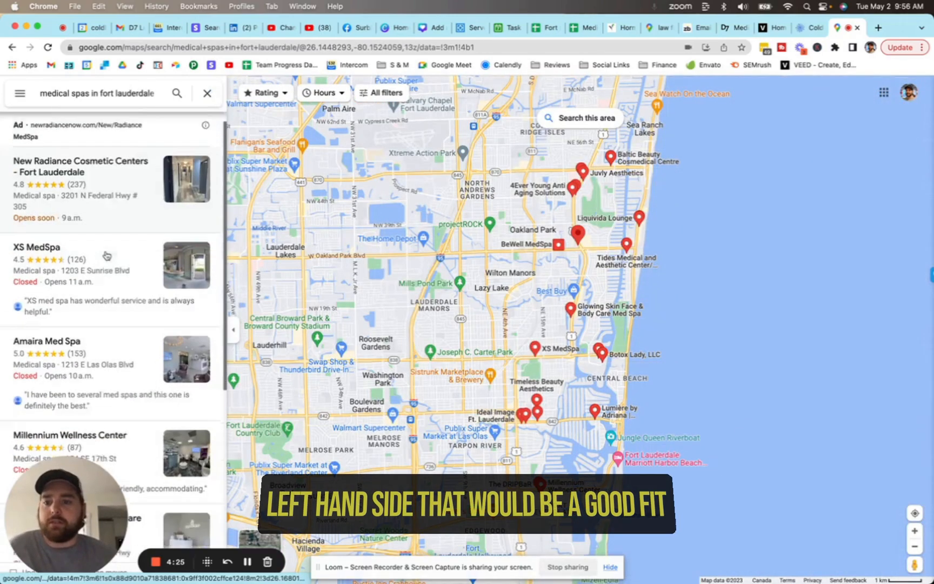
{"action": "scroll", "scroll_direction": "down", "scroll_amount": 3}
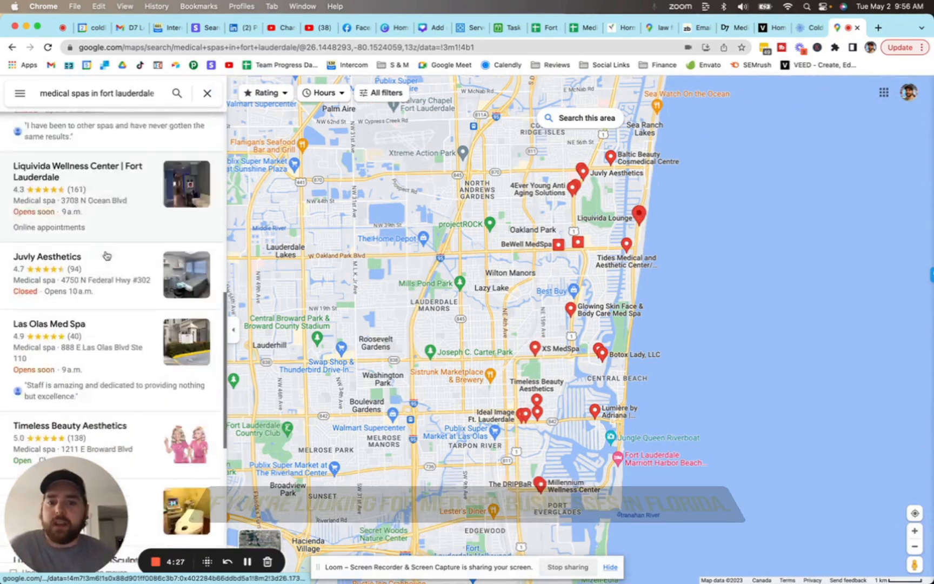
{"action": "scroll", "scroll_direction": "down", "scroll_amount": 3}
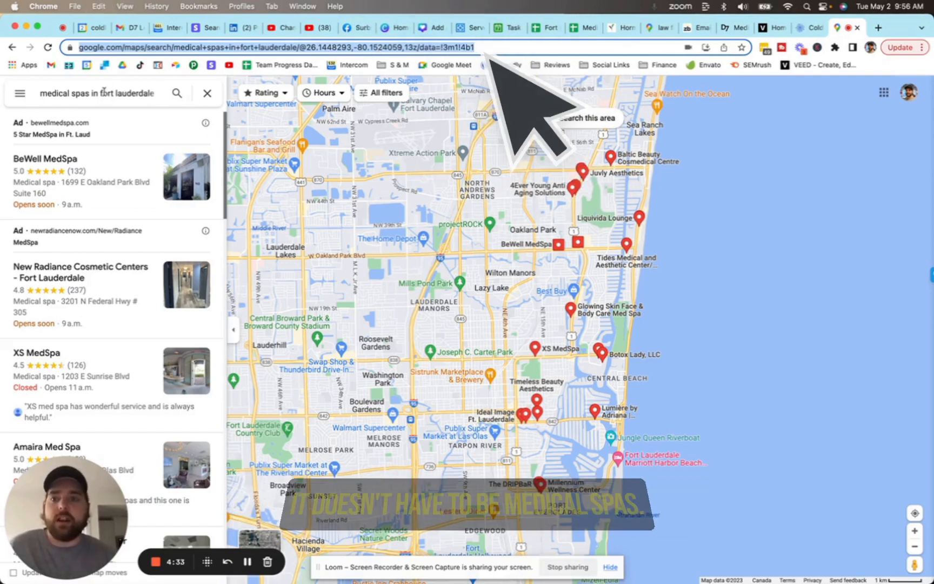
- Re-run the search for doctors, then tech companies in Fort Lauderdale, and return to Coldlytics
{"action": "left_click", "coordinate": [98, 93]}
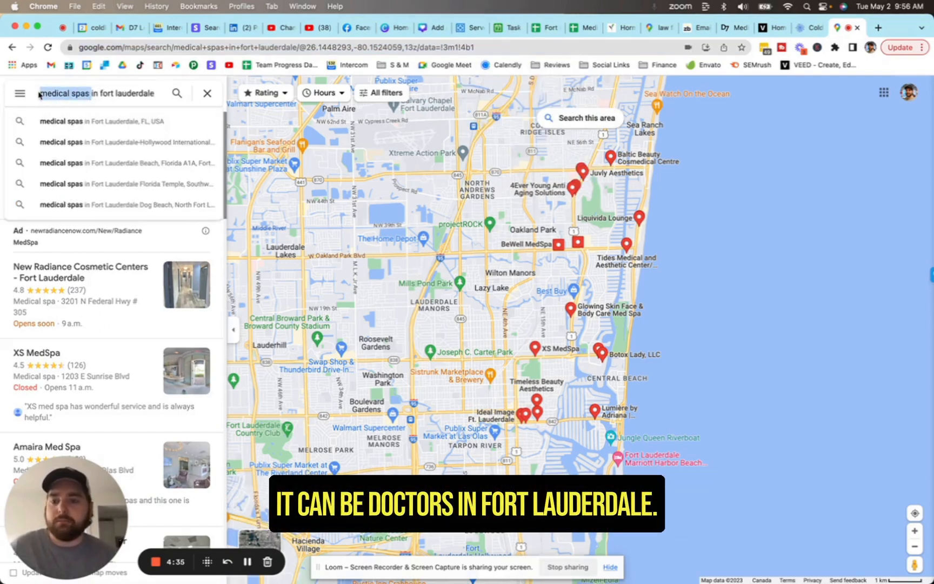
{"action": "type", "text": "doctors in fort lauderdale"}
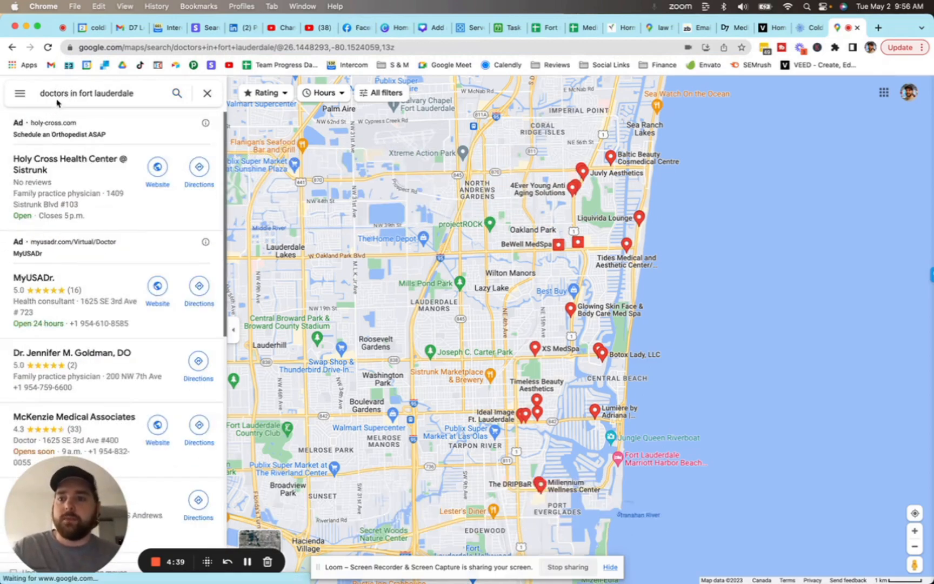
{"action": "left_click", "coordinate": [89, 93]}
{"action": "type", "text": "chiropra"}
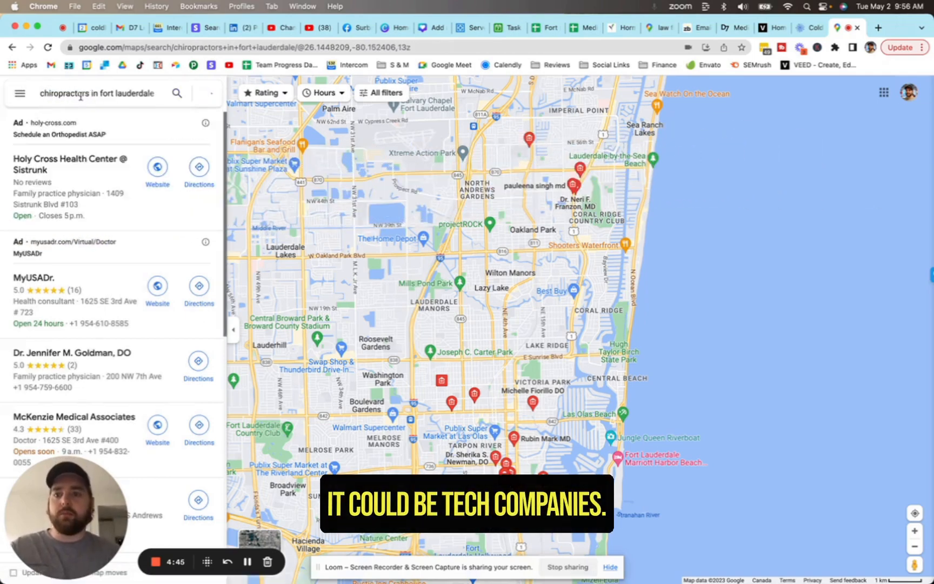
{"action": "type", "text": "techc companie"}
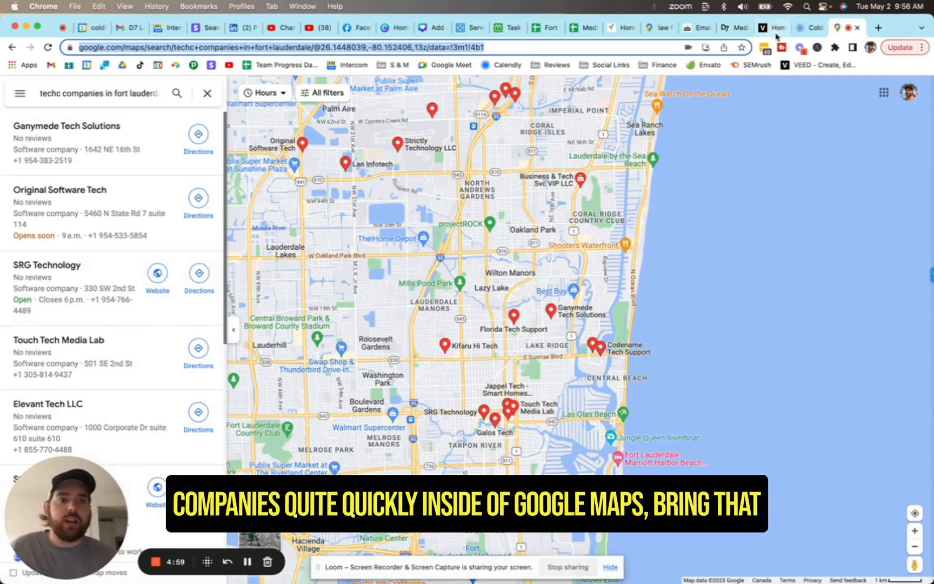
{"action": "left_click", "coordinate": [806, 28]}
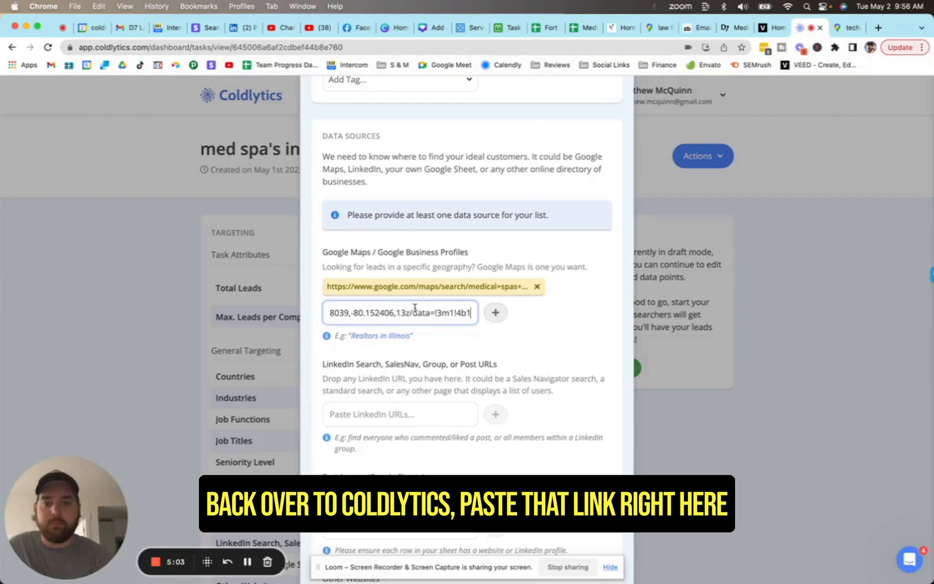
- Open Edit Targeting and scroll past general targeting and advanced filters to Additional Notes
{"action": "left_click", "coordinate": [495, 312]}
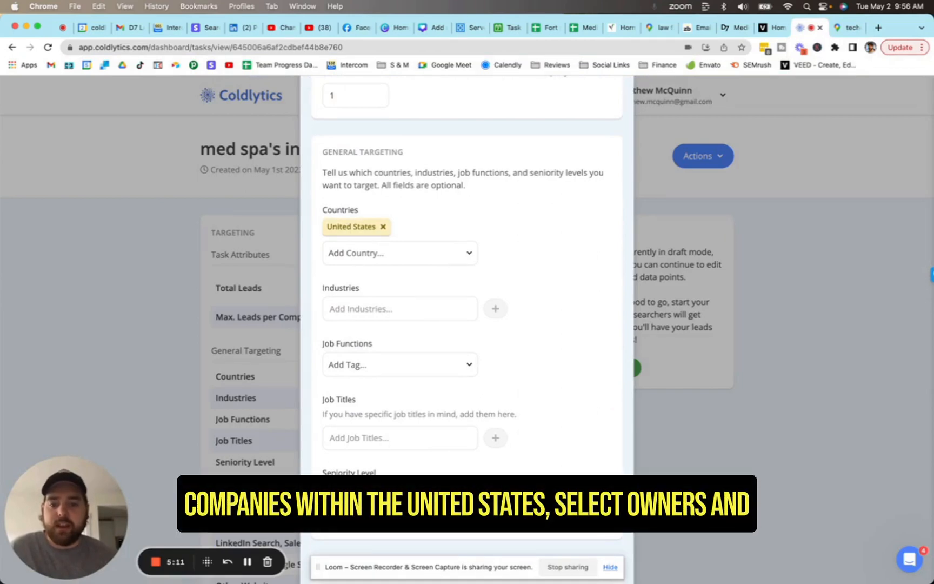
{"action": "scroll", "scroll_direction": "down", "scroll_amount": 3}
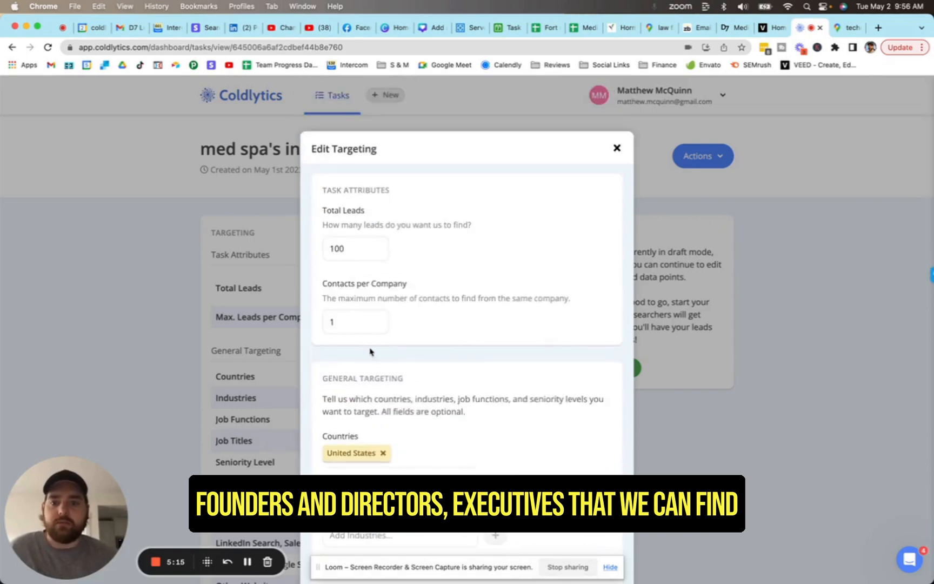
{"action": "scroll", "scroll_direction": "down", "scroll_amount": 3}
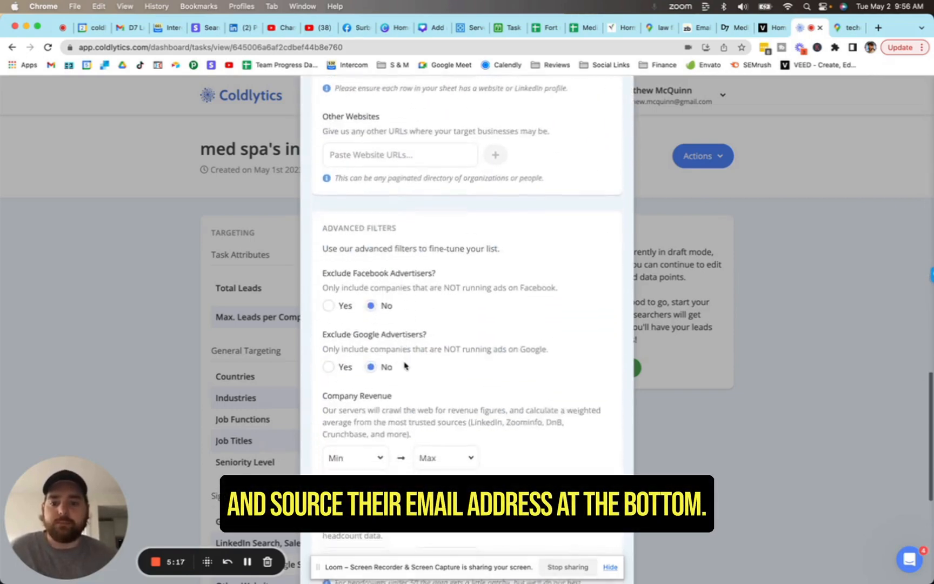
{"action": "scroll", "scroll_direction": "down", "scroll_amount": 3}
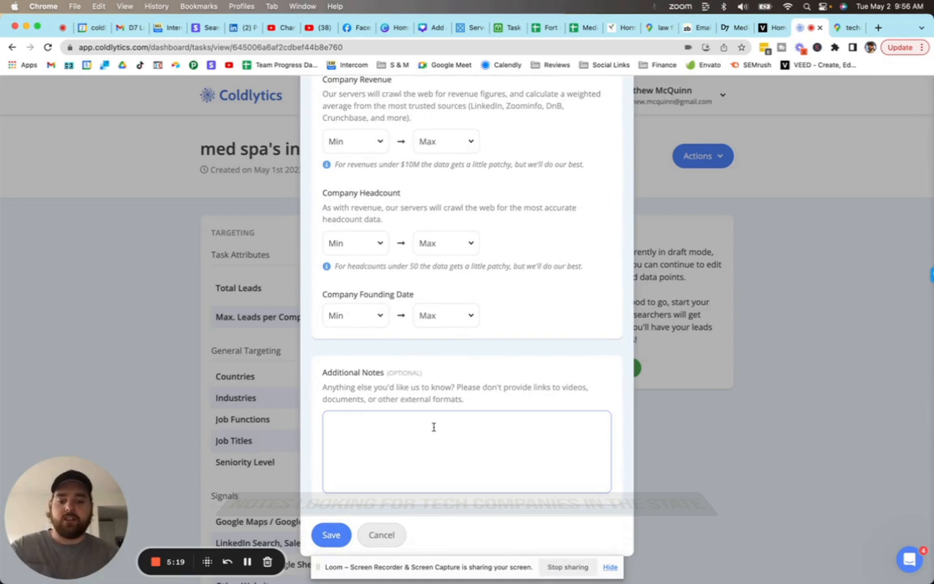
- Type a note about looking for tech companies in the states, then cancel without saving
{"action": "type", "text": "Looking for tech companies"}
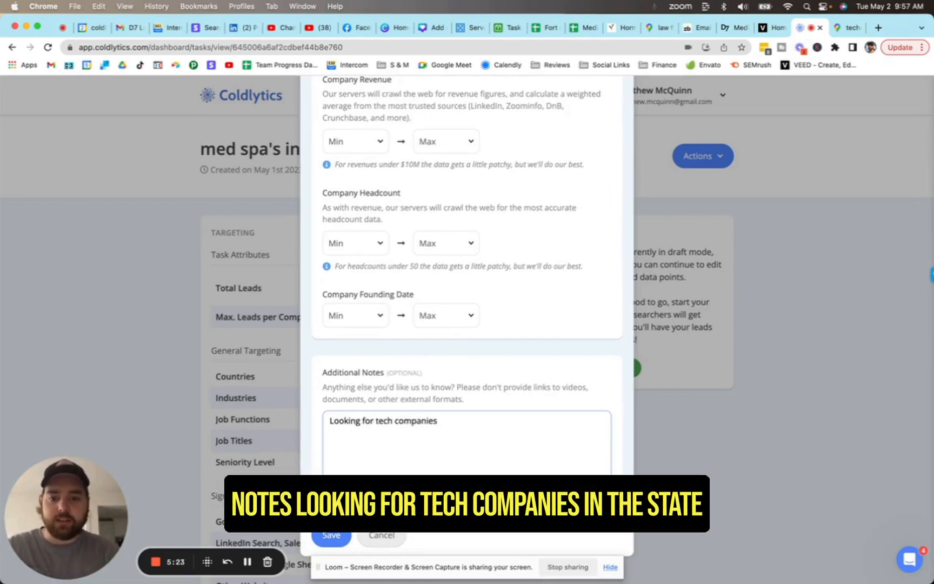
{"action": "type", "text": "in the xs"}
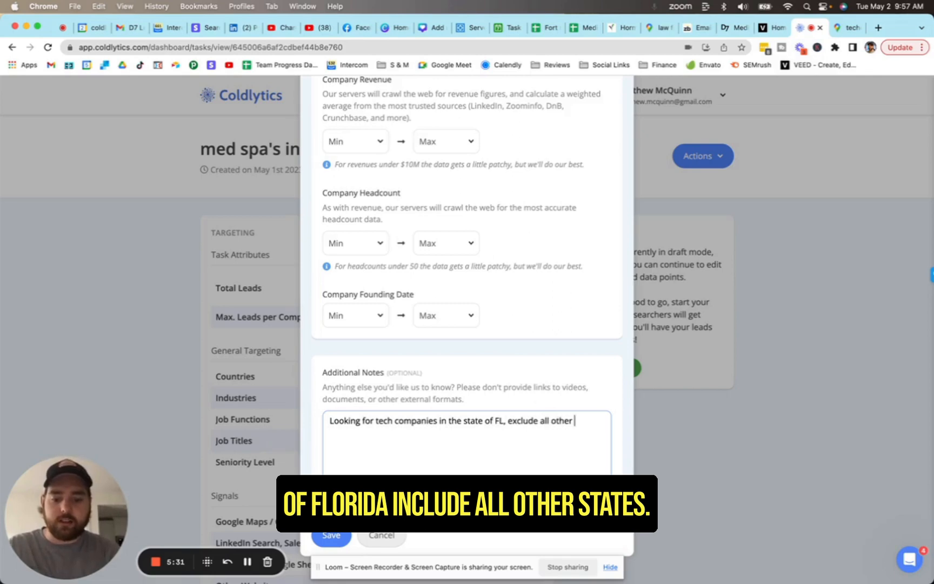
{"action": "type", "text": "states"}
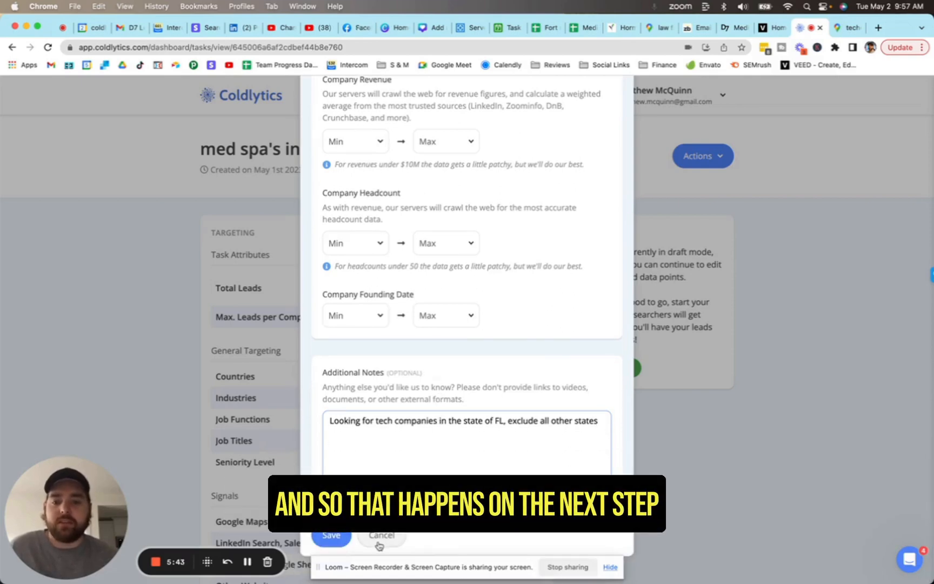
{"action": "left_click", "coordinate": [331, 535]}
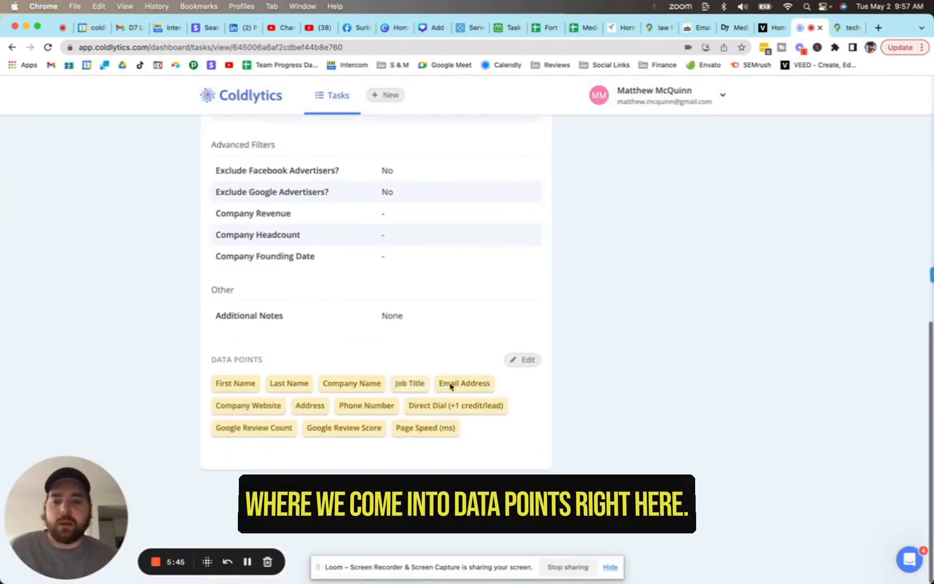
- Open Edit Data Points to see the collected fields, including Google review and page speed
{"action": "left_click", "coordinate": [522, 360]}
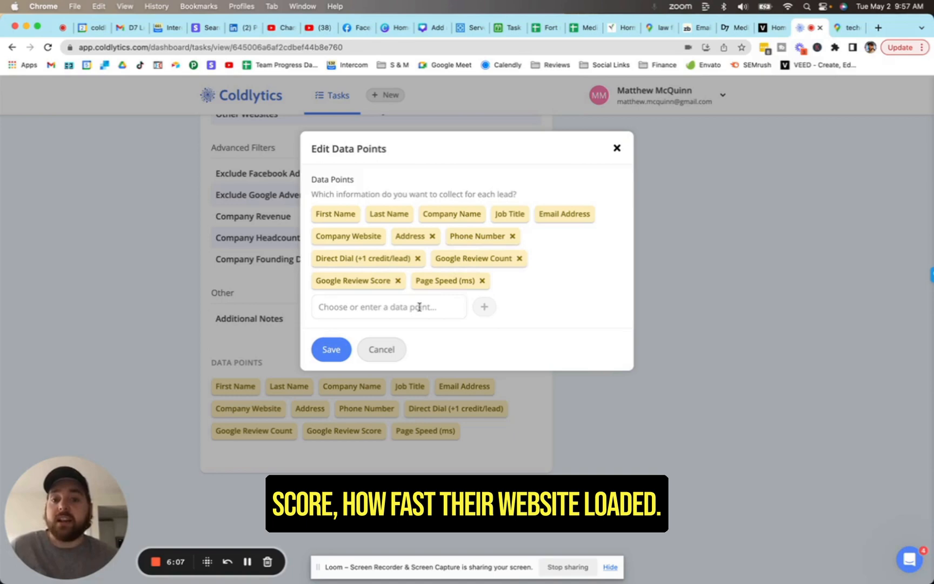
{"action": "left_click", "coordinate": [389, 307]}
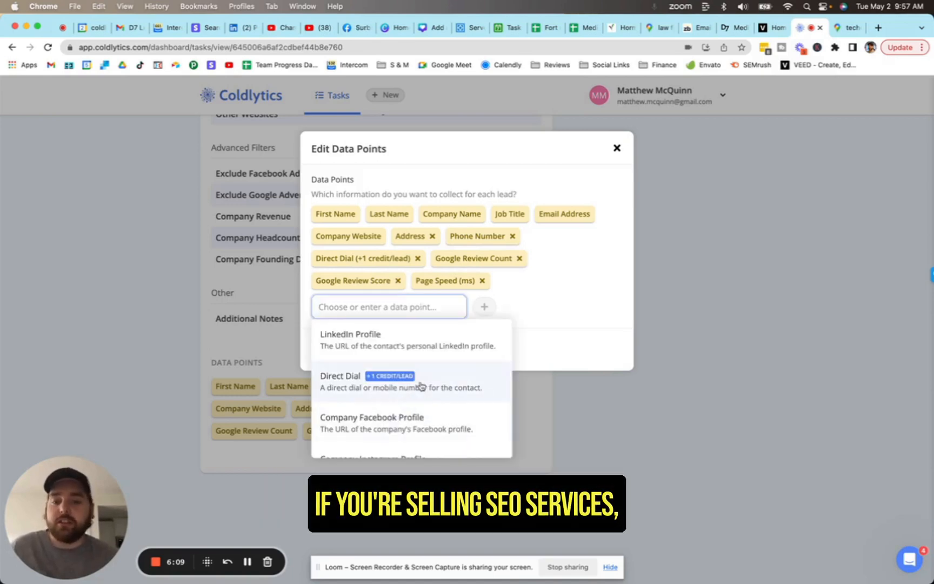
{"action": "scroll", "scroll_direction": "down", "scroll_amount": 3}
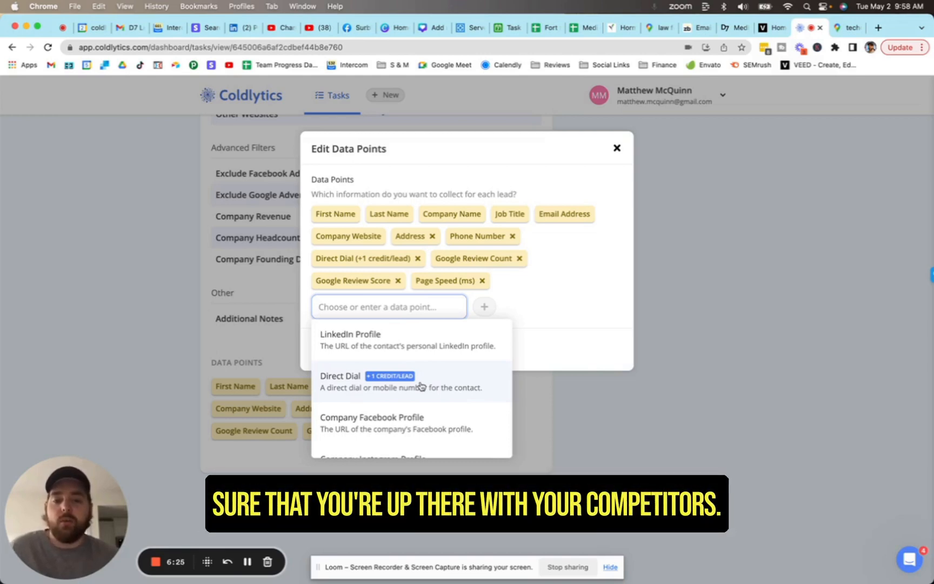
{"action": "scroll", "scroll_direction": "down", "scroll_amount": 3}
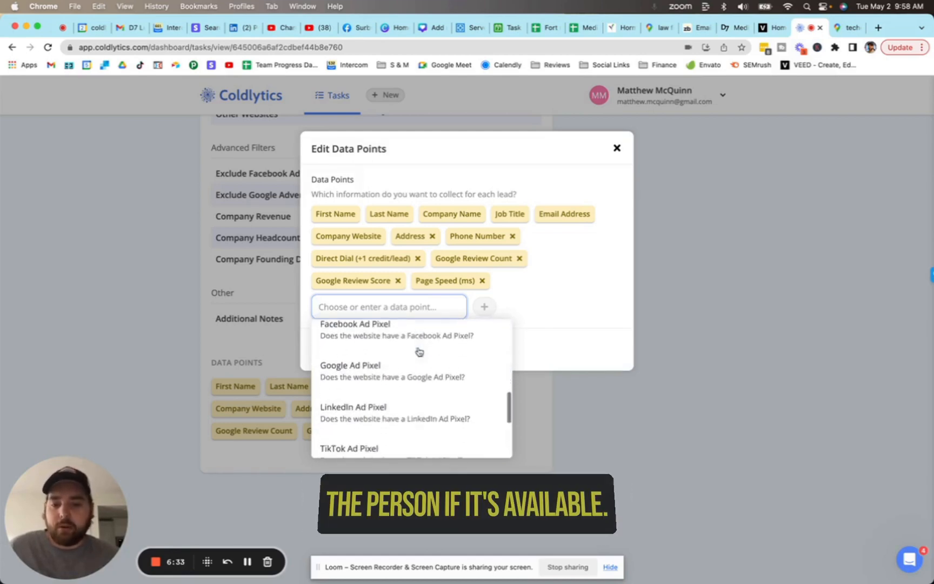
{"action": "scroll", "scroll_direction": "down", "scroll_amount": 3}
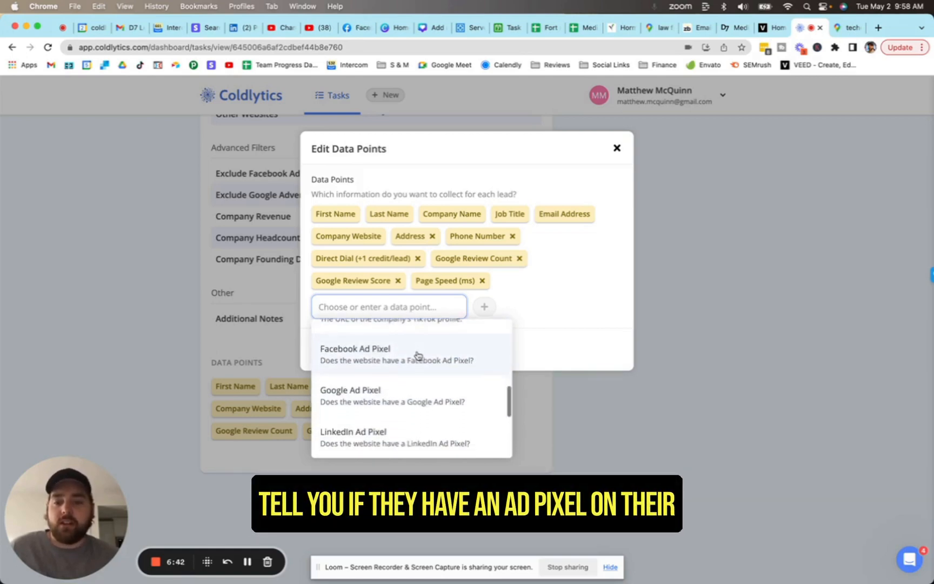
{"action": "scroll", "scroll_direction": "down", "scroll_amount": 3}
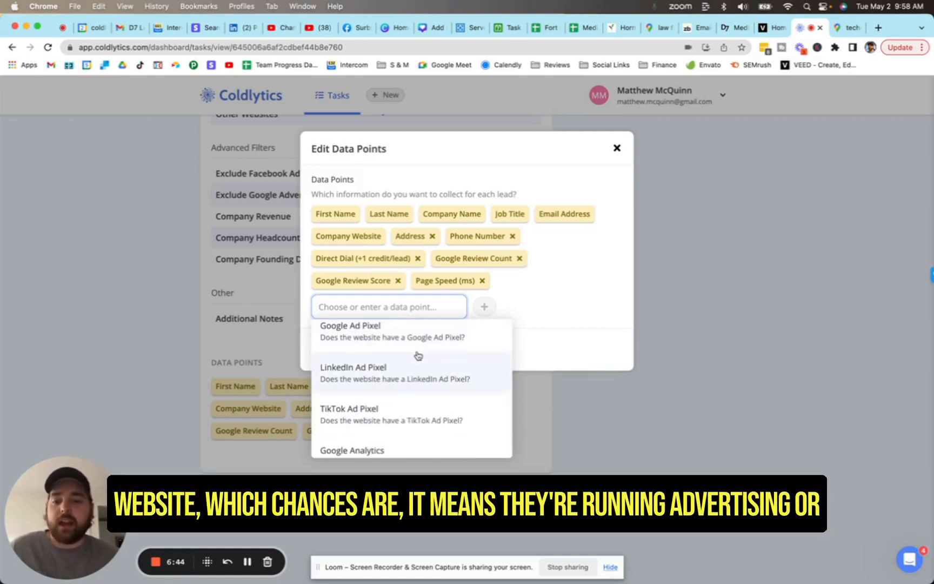
{"action": "scroll", "scroll_direction": "down", "scroll_amount": 3}
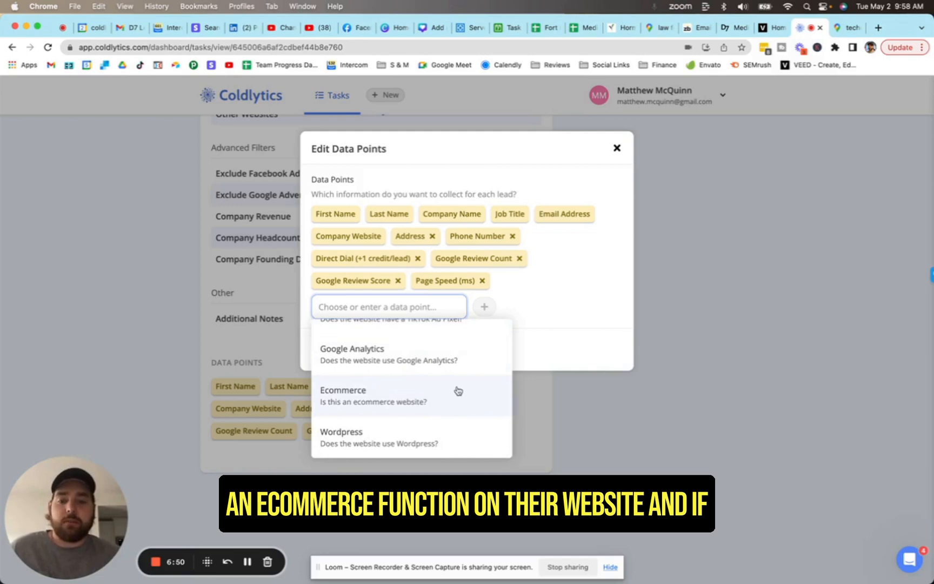
{"action": "mouse_move", "coordinate": [561, 344]}
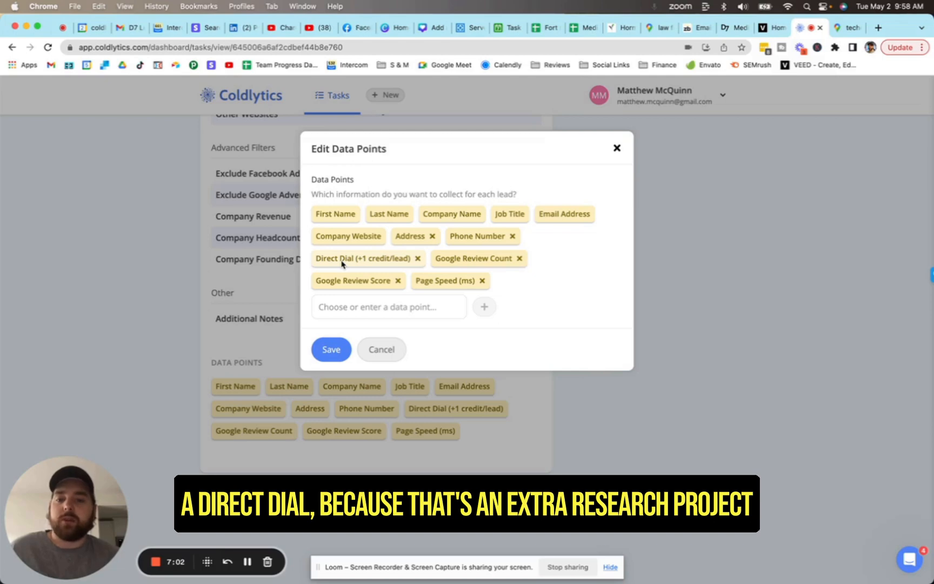
{"action": "mouse_move", "coordinate": [366, 267]}
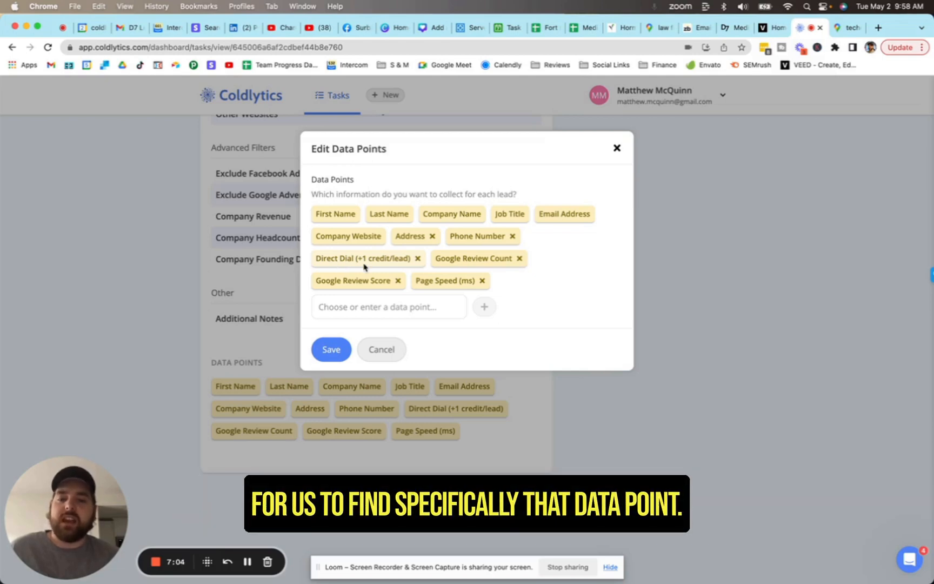
- Cancel Edit Data Points and return to the top of the 'med spa's in fl' overview
{"action": "left_click", "coordinate": [330, 350]}
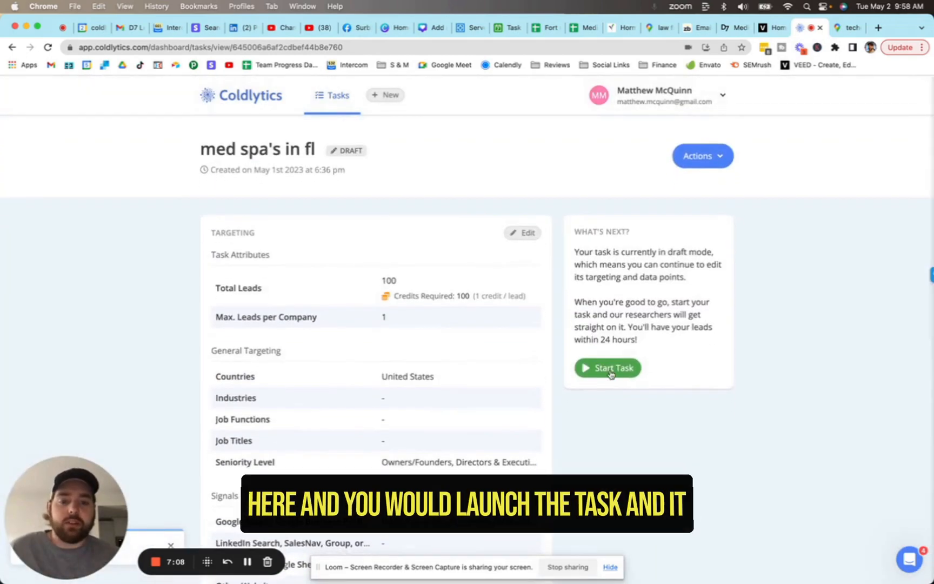
{"action": "left_click", "coordinate": [607, 367]}
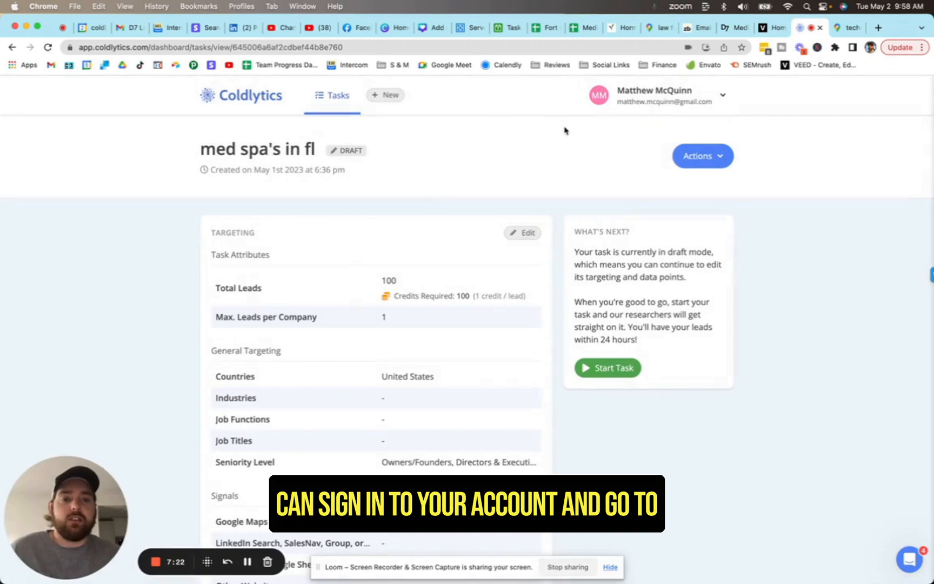
{"action": "left_click", "coordinate": [655, 95]}
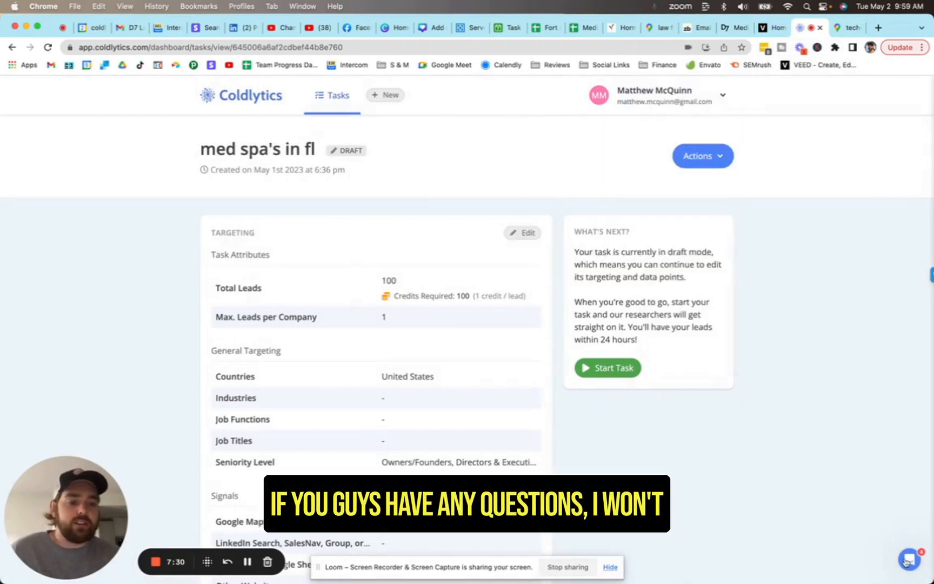
- Open the Intercom help messenger over the 'med spa's in fl' draft
{"action": "left_click", "coordinate": [907, 559]}
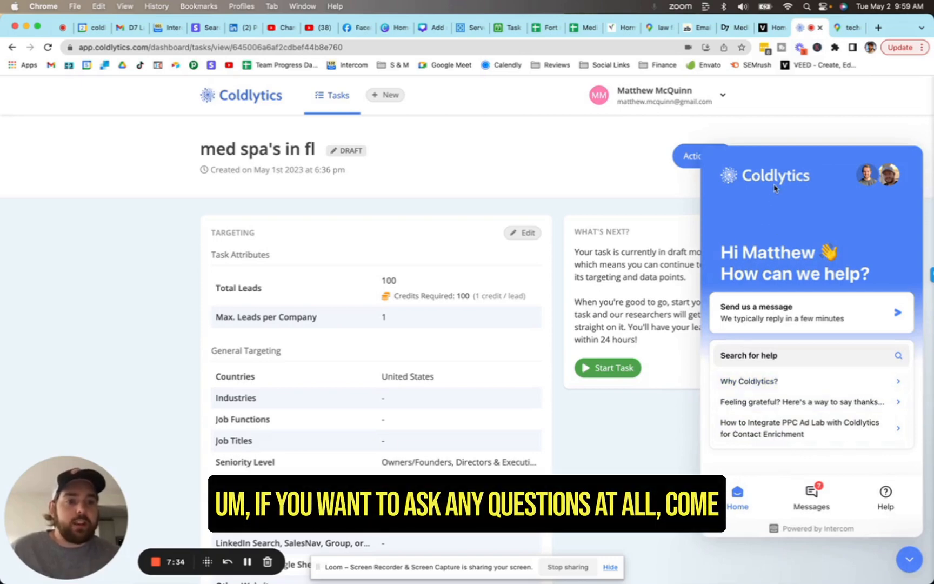
{"action": "mouse_move", "coordinate": [831, 199]}
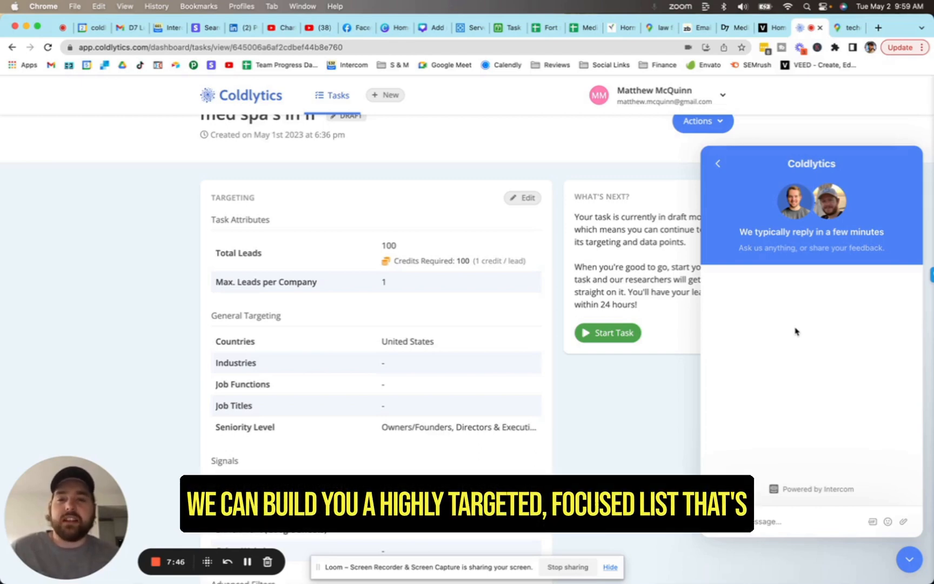
{"action": "mouse_move", "coordinate": [483, 347]}
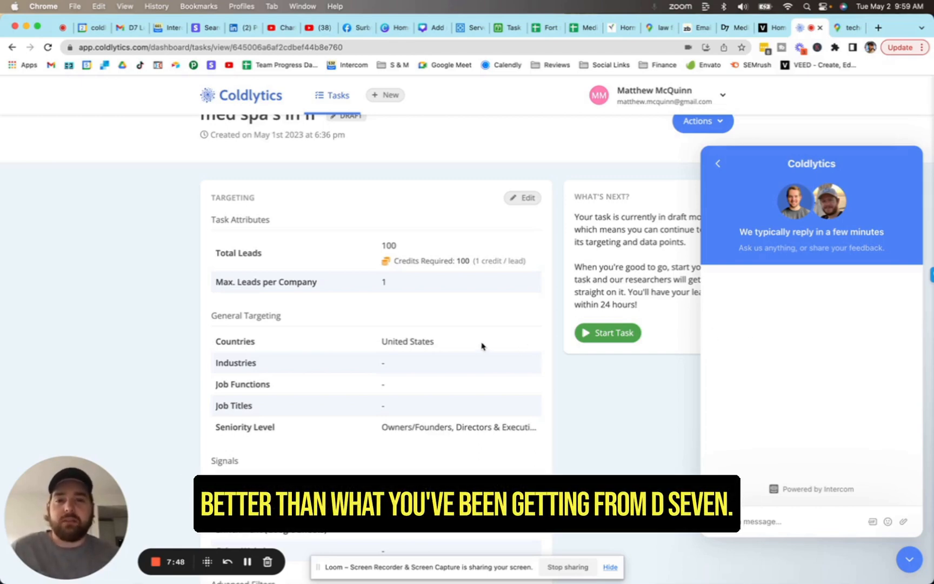